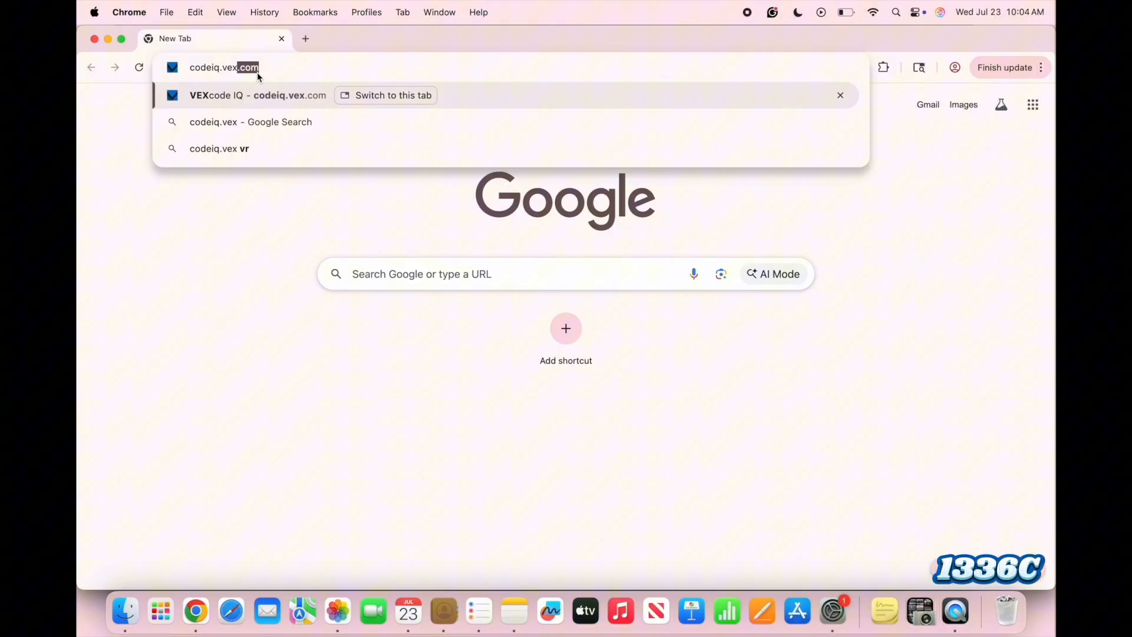
Step: Load the VEXcode IQ editor from the codeiq.vex.com address suggestion
left_click(258, 95)
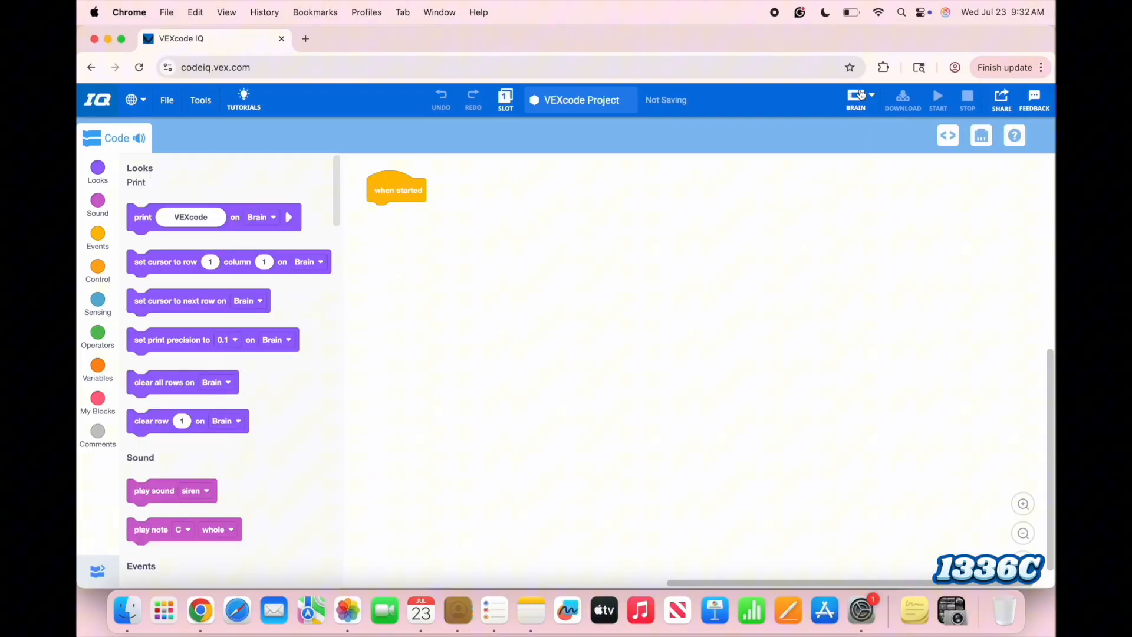
Step: Connect to the robot through the paired VEX Robotics IQ Controller serial port
left_click(856, 95)
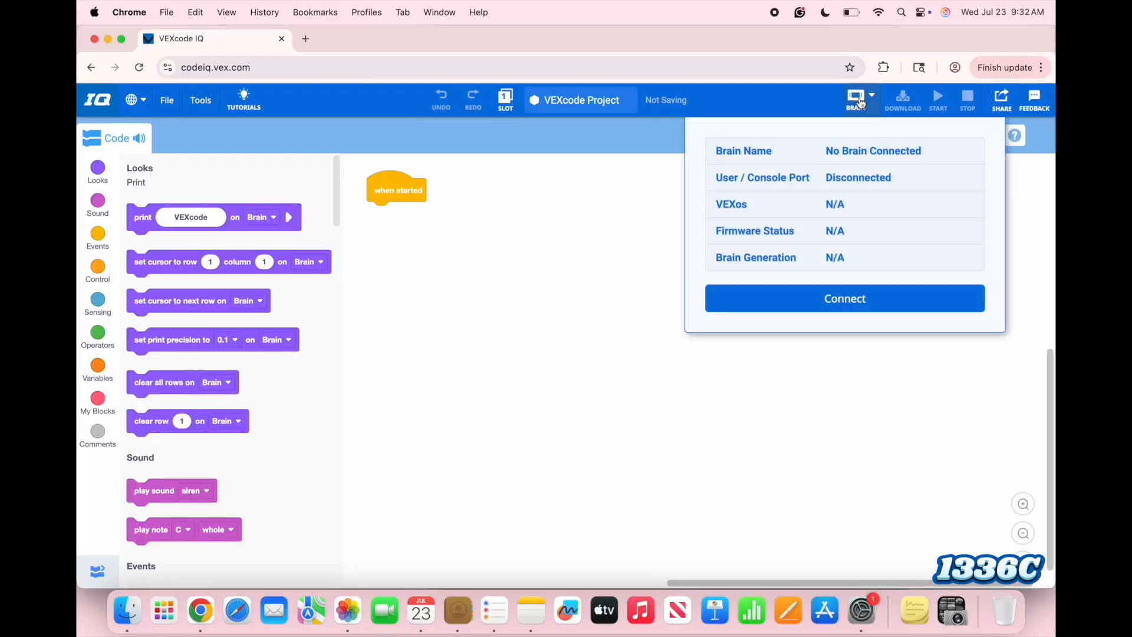
left_click(845, 299)
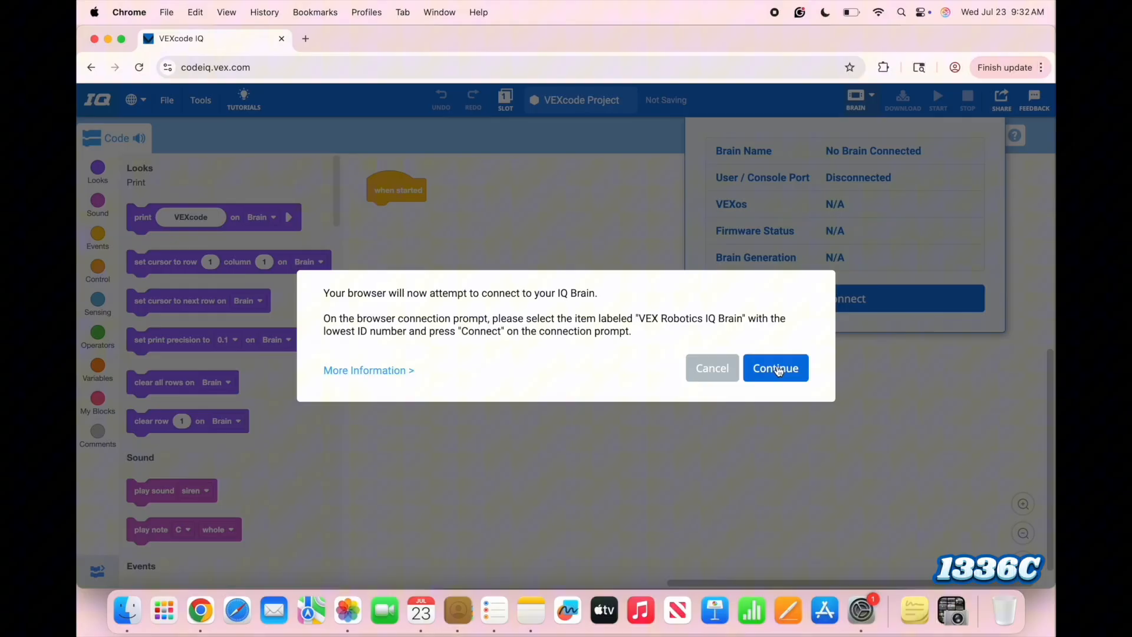
left_click(776, 368)
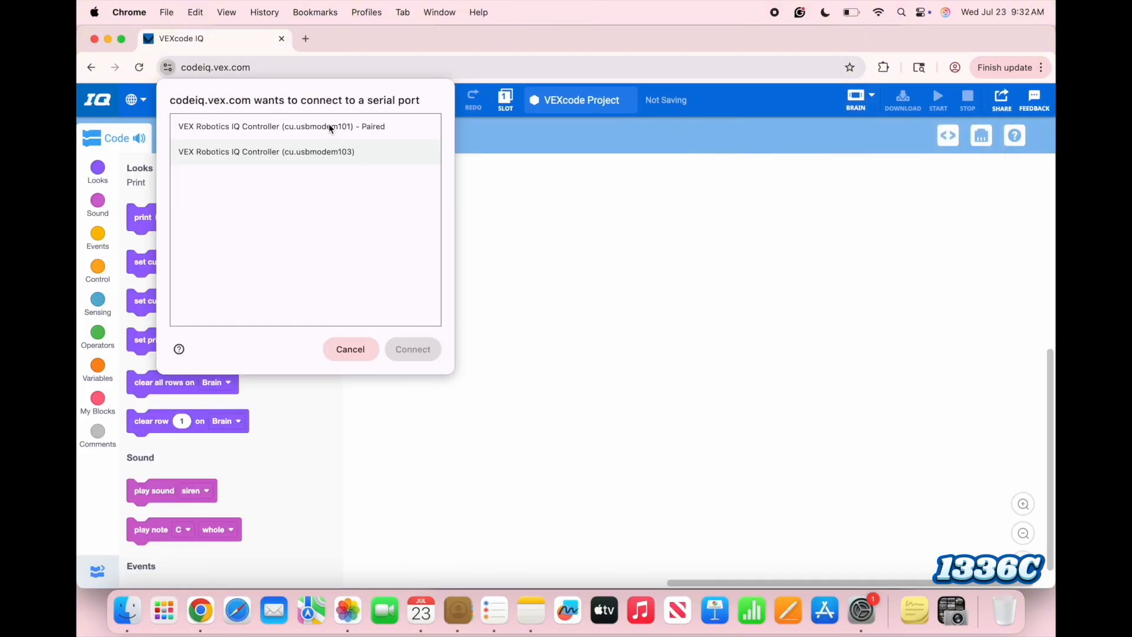
left_click(279, 126)
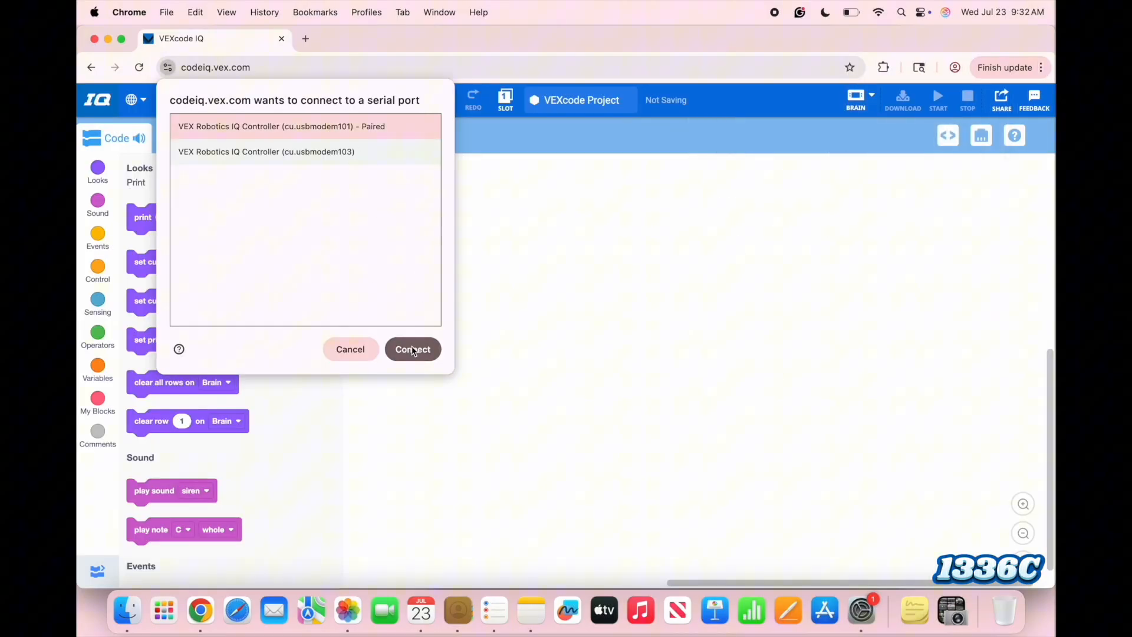
left_click(413, 349)
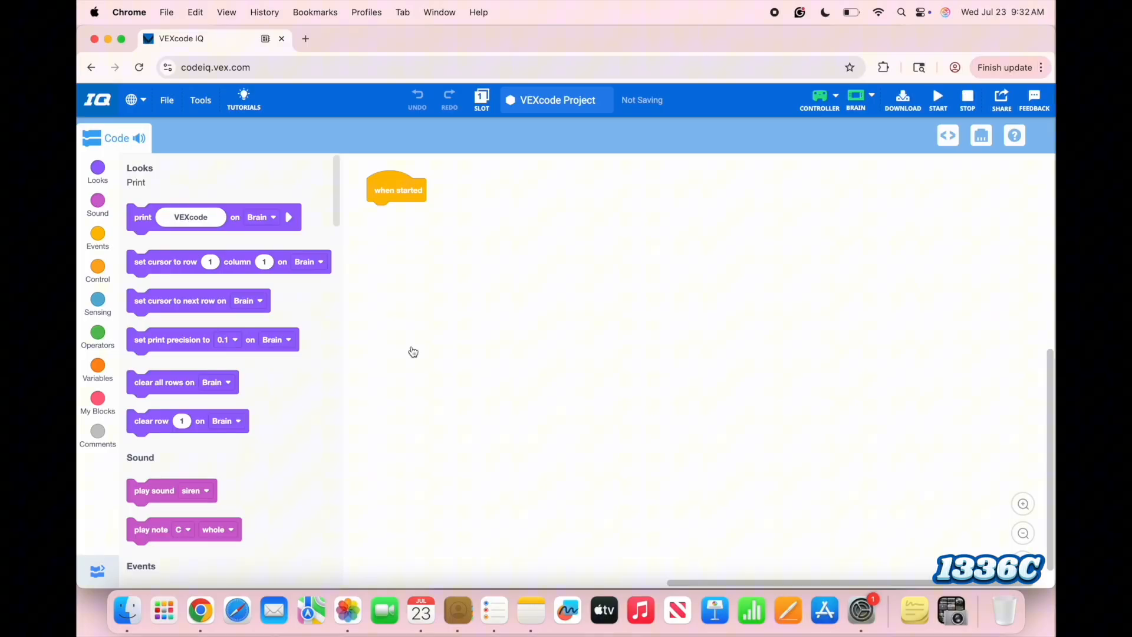
mouse_move(822, 161)
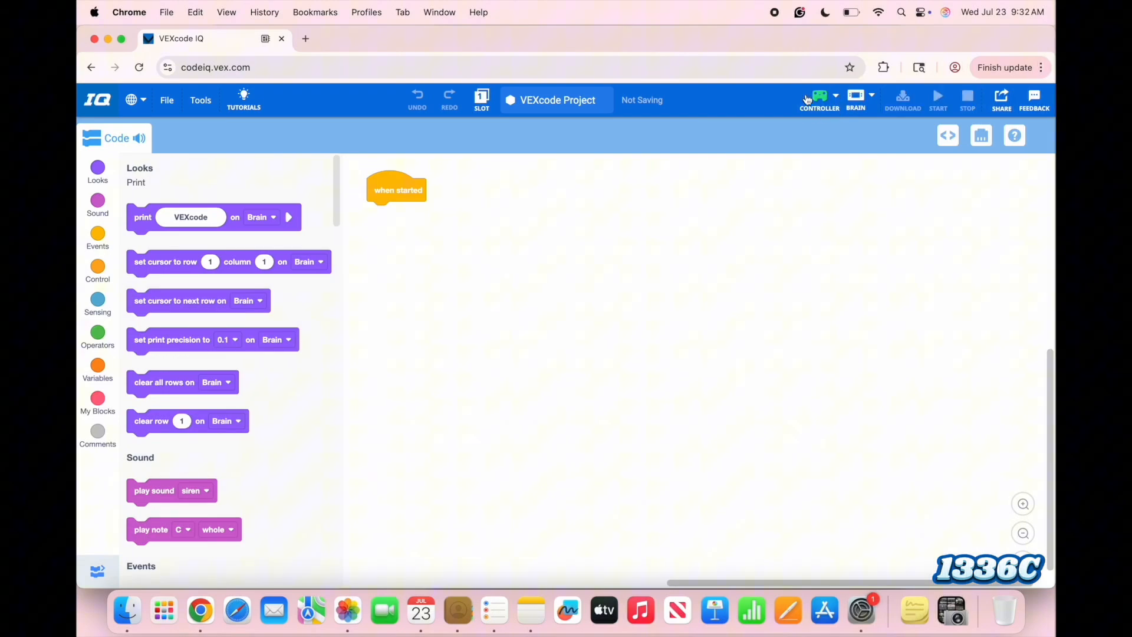
mouse_move(829, 119)
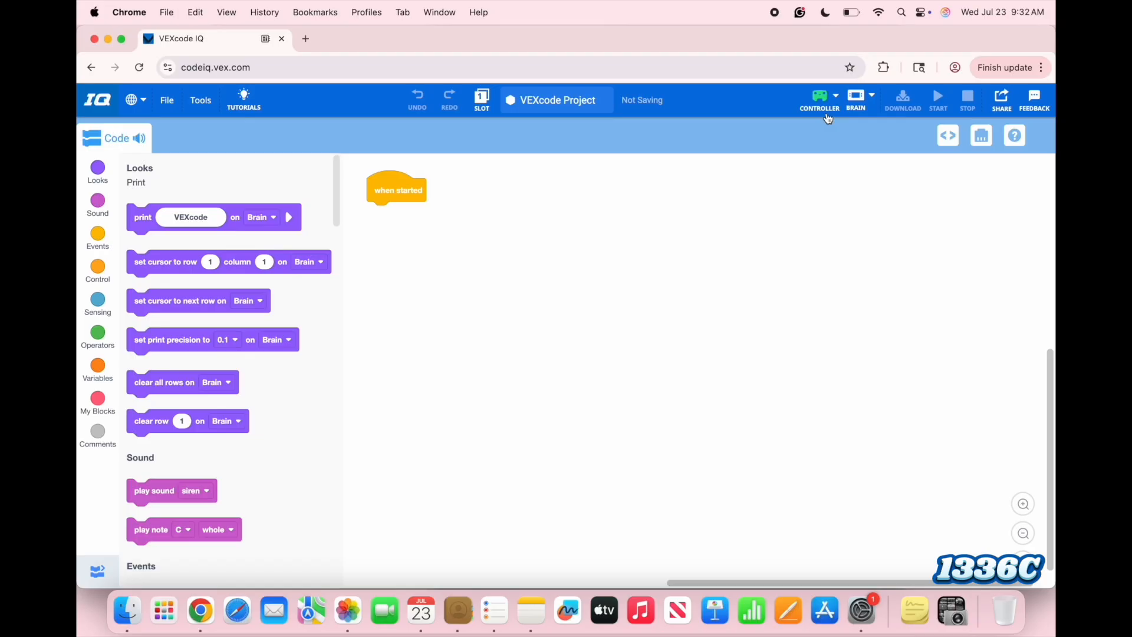
left_click(855, 96)
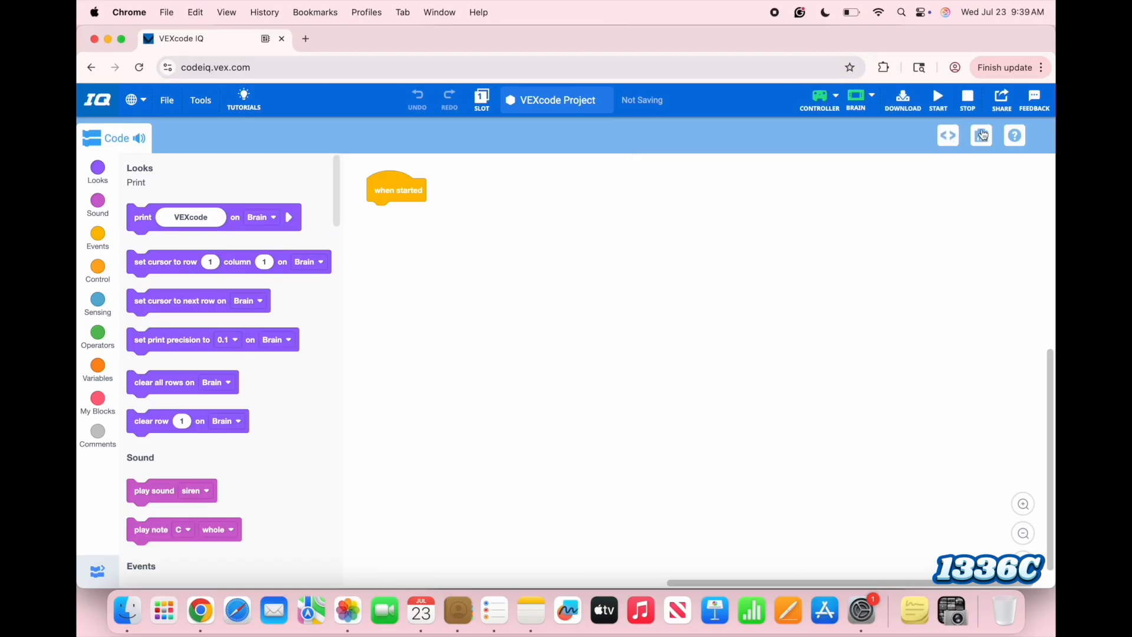
Step: Add a Controller to the project devices and reopen the device picker
left_click(981, 136)
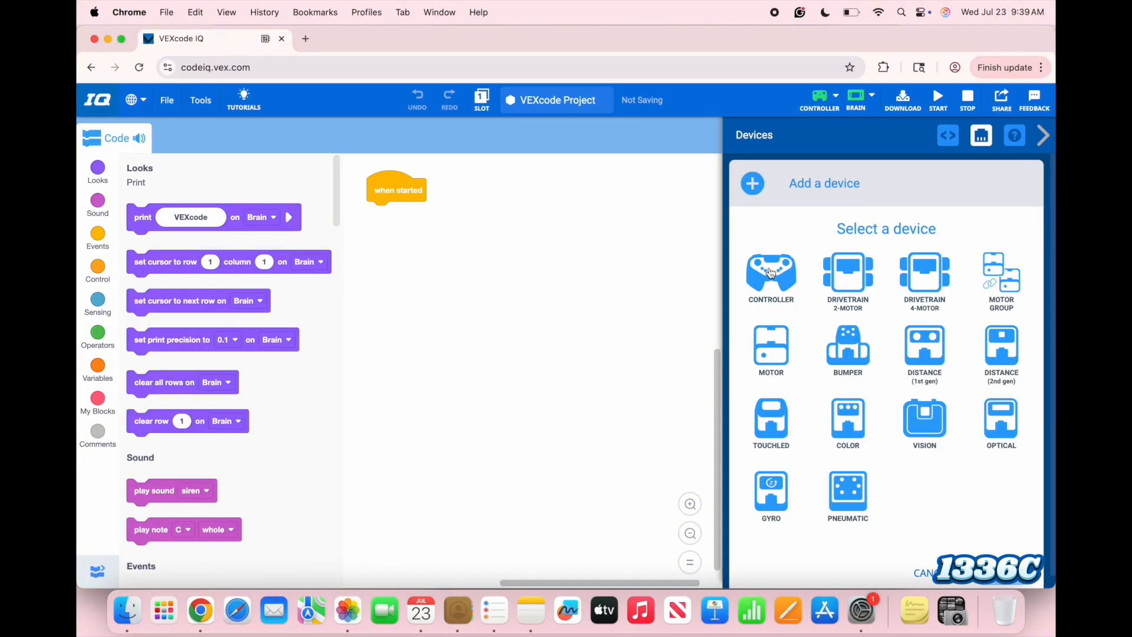
left_click(771, 273)
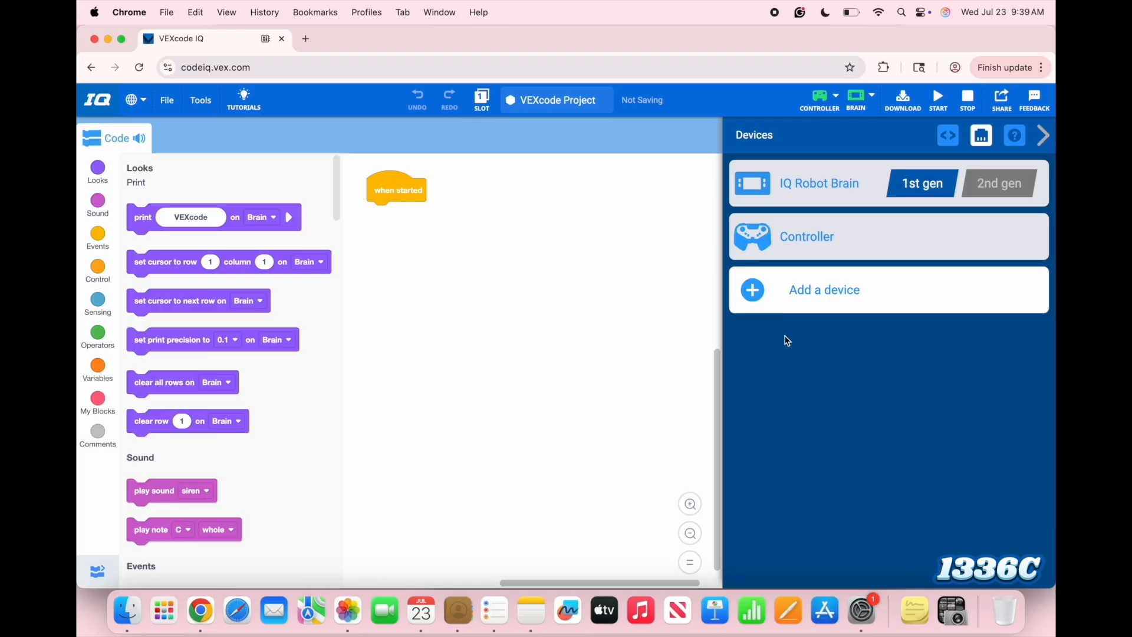
left_click(823, 289)
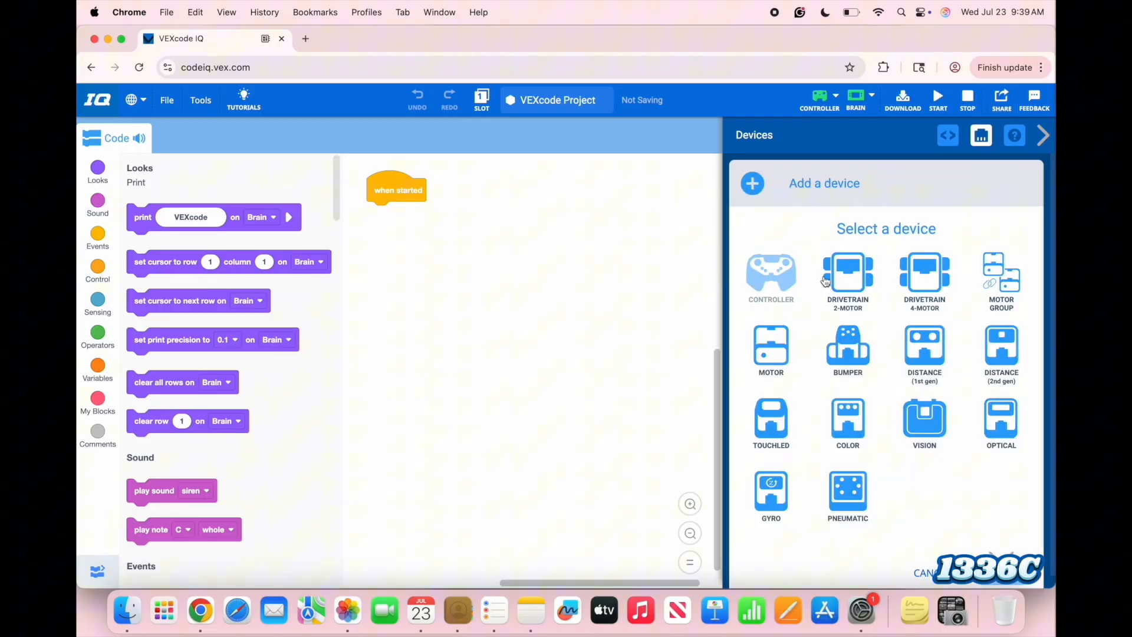
Step: Add a 2-motor drivetrain with left motor on port 12, right on port 7
left_click(847, 276)
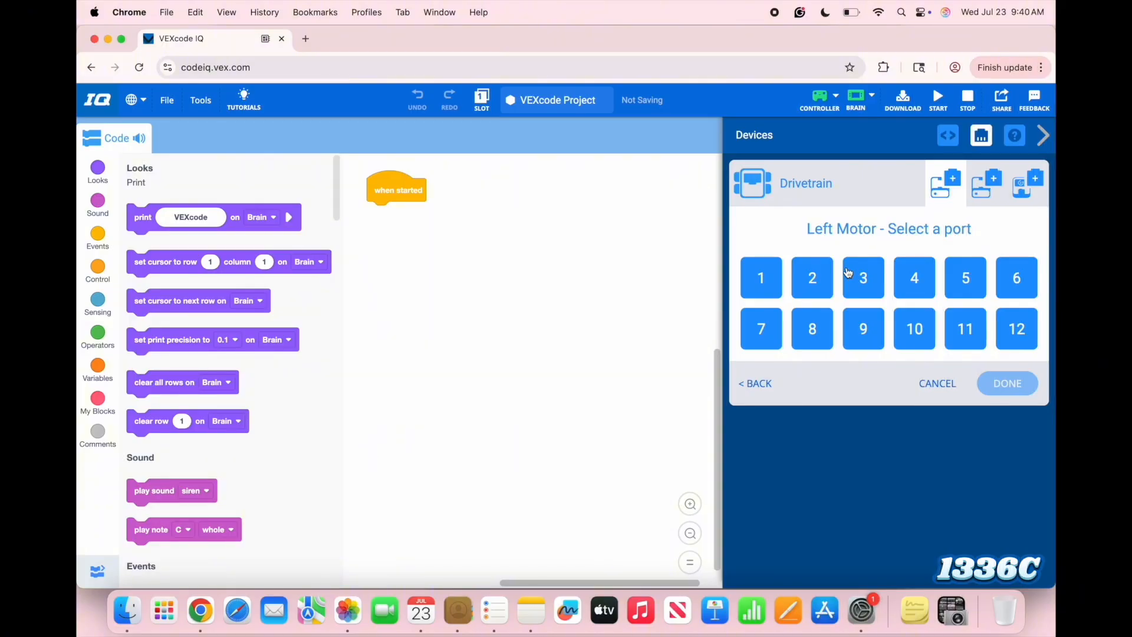
mouse_move(860, 254)
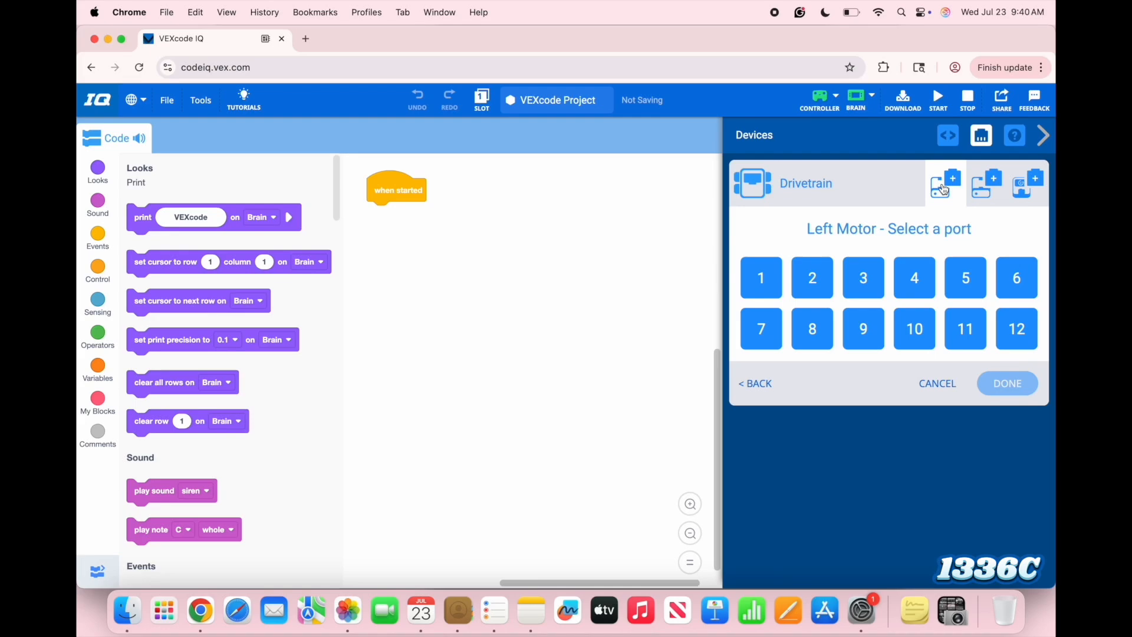
left_click(986, 184)
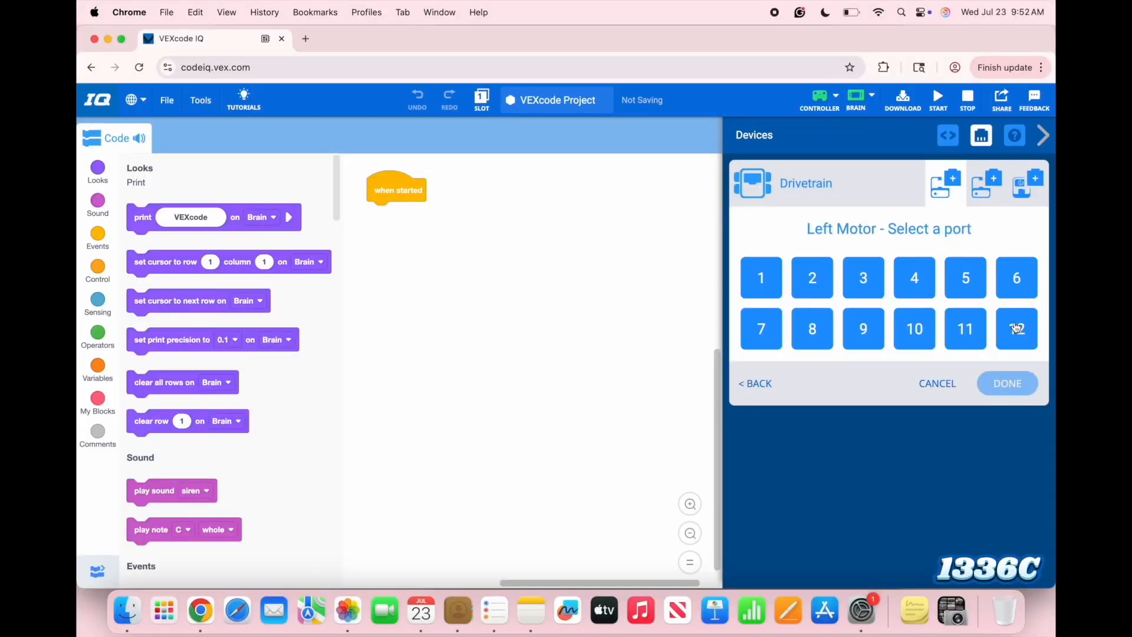
left_click(1017, 329)
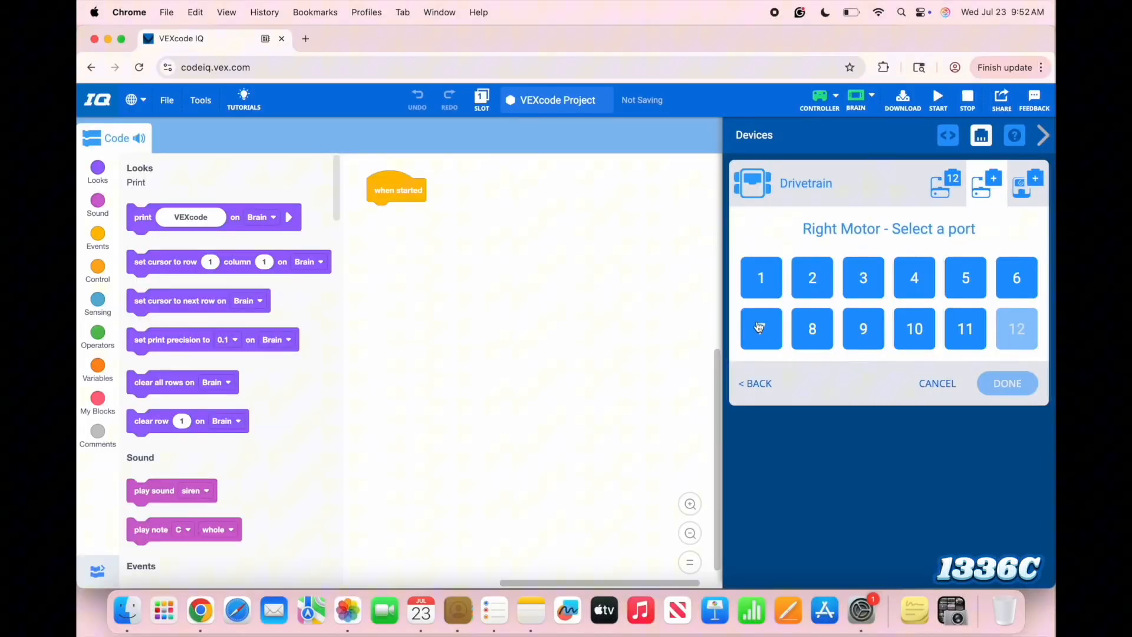
left_click(760, 329)
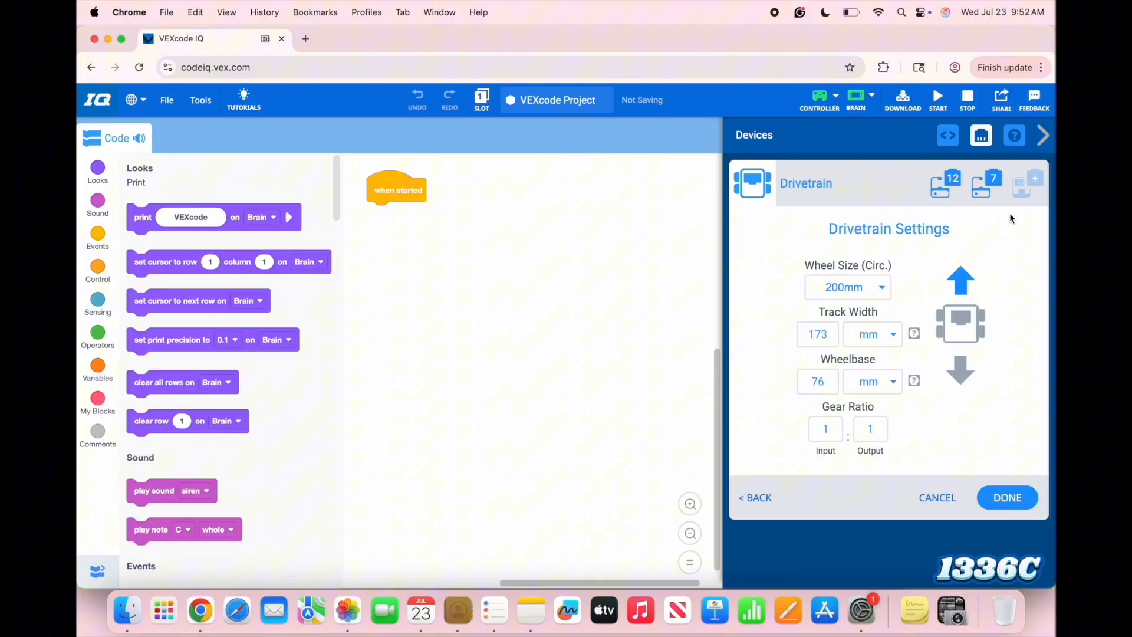
mouse_move(1017, 290)
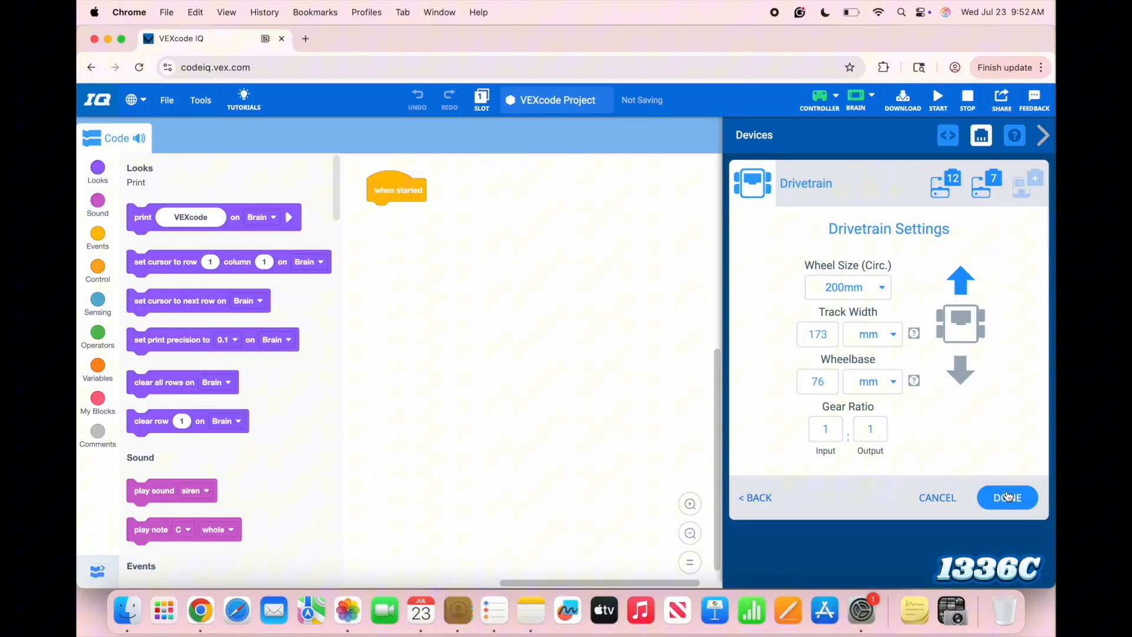
left_click(1007, 497)
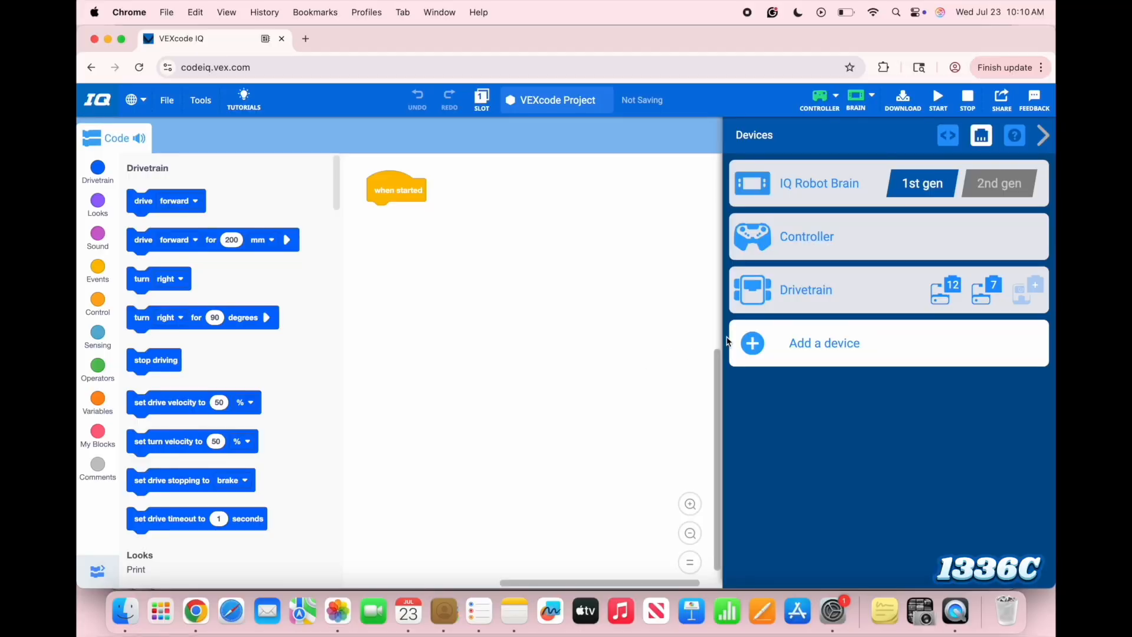
Step: Add a single motor device on port 10 named Elevator
left_click(824, 343)
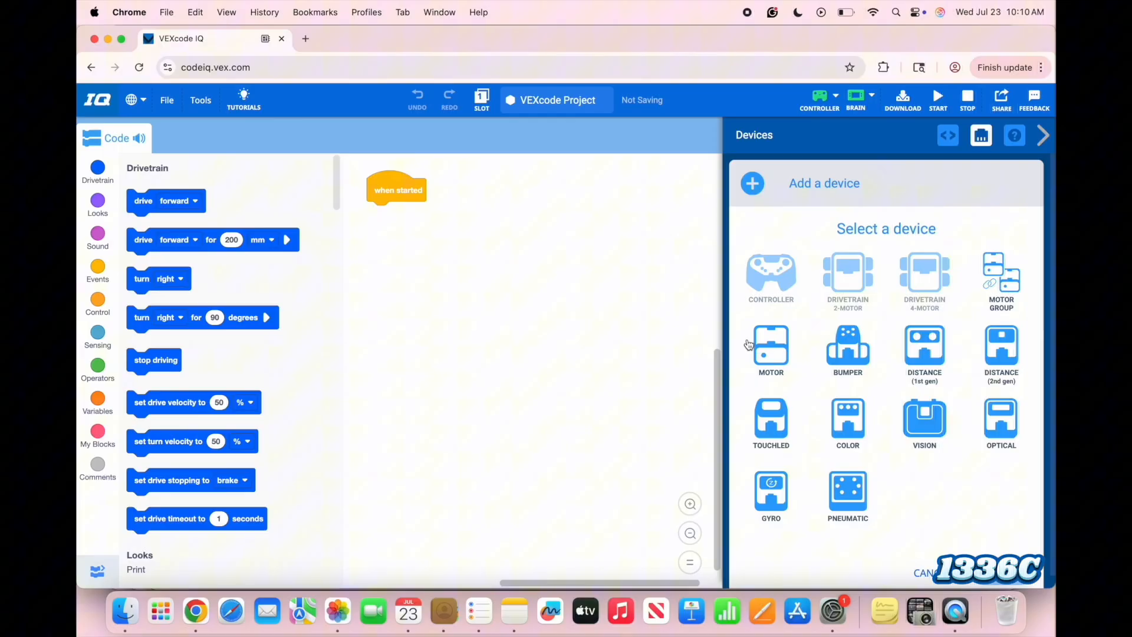
mouse_move(803, 371)
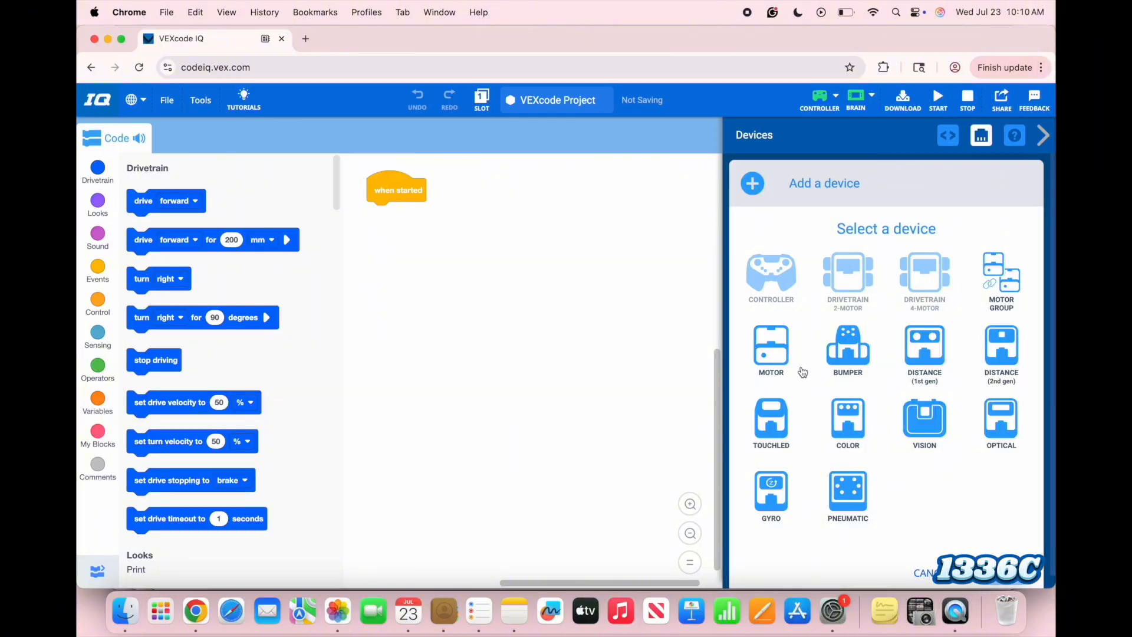
left_click(771, 347)
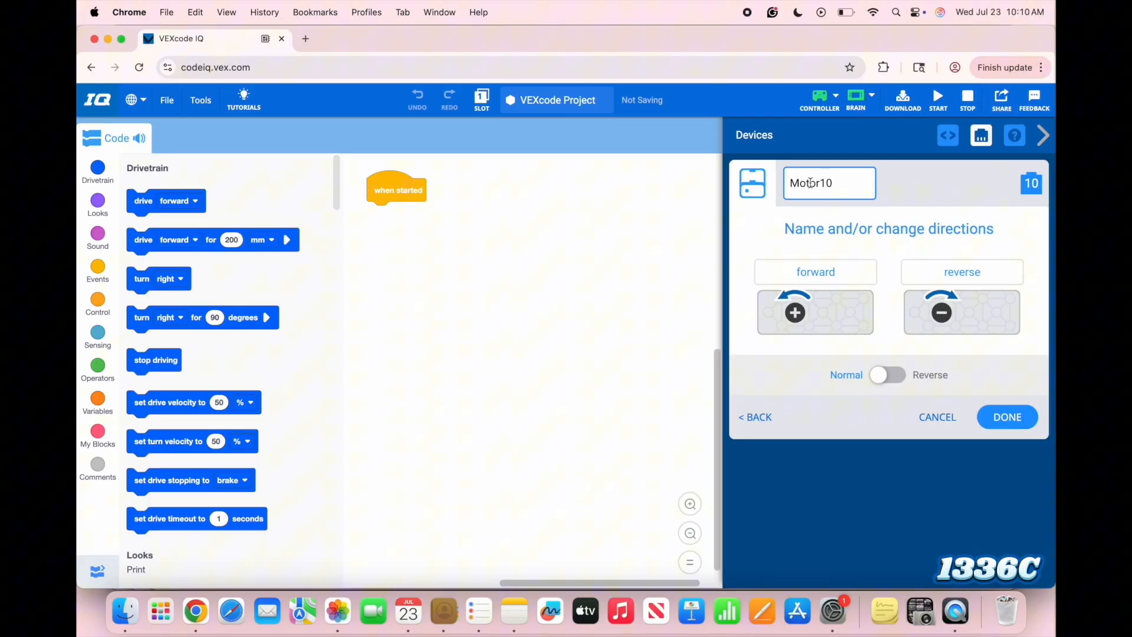
type("Eleva")
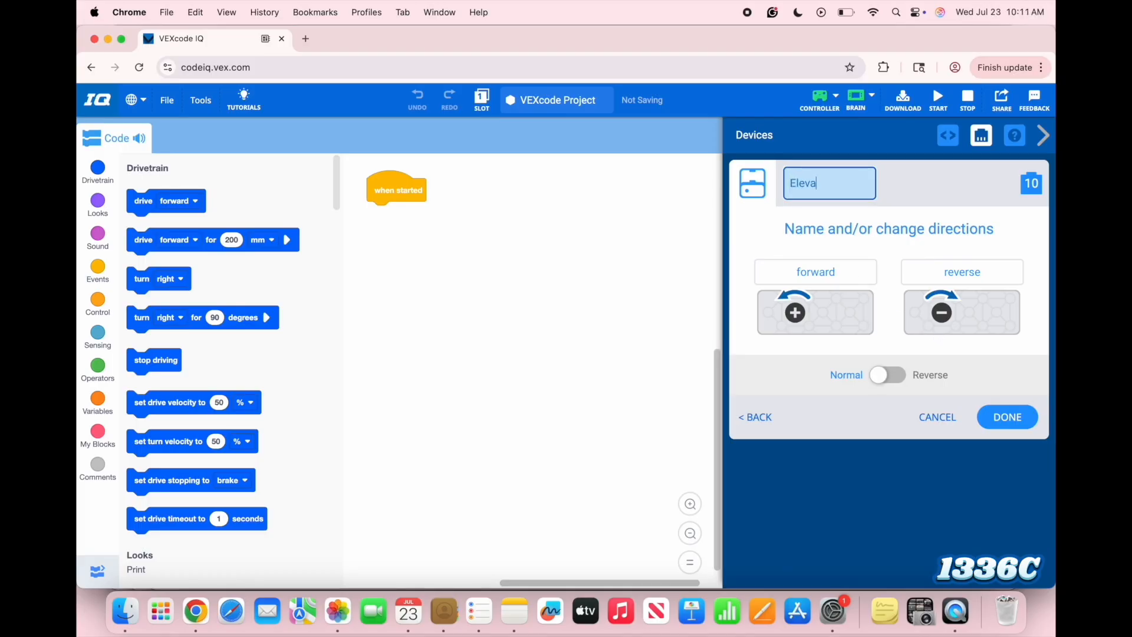
left_click(1007, 417)
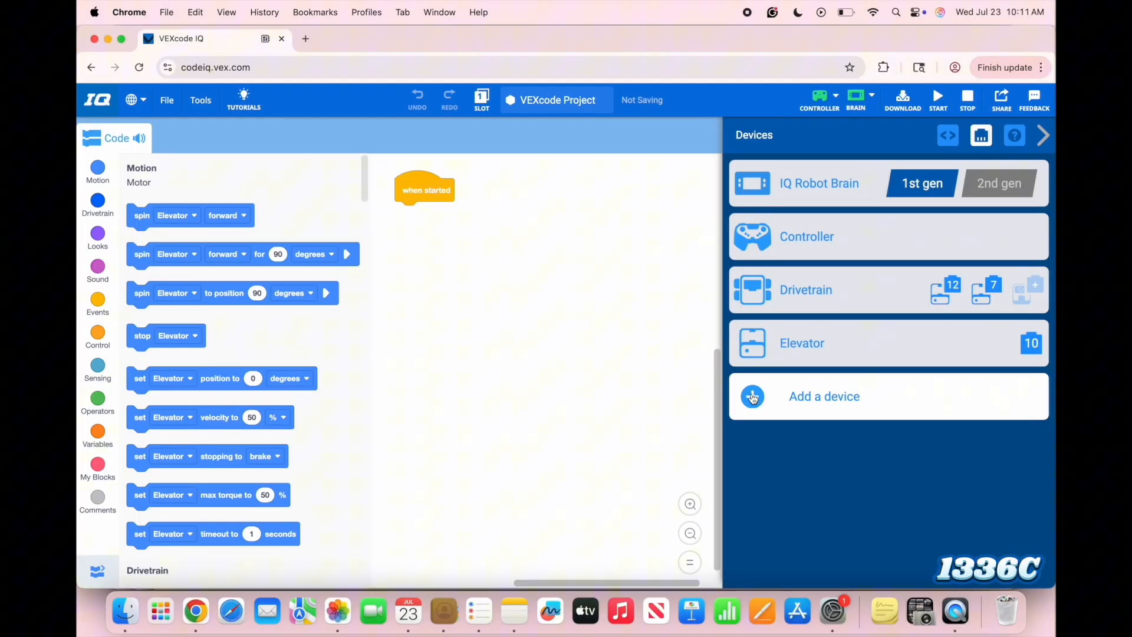
Step: Add a single motor device on port 4 named Claw
left_click(824, 396)
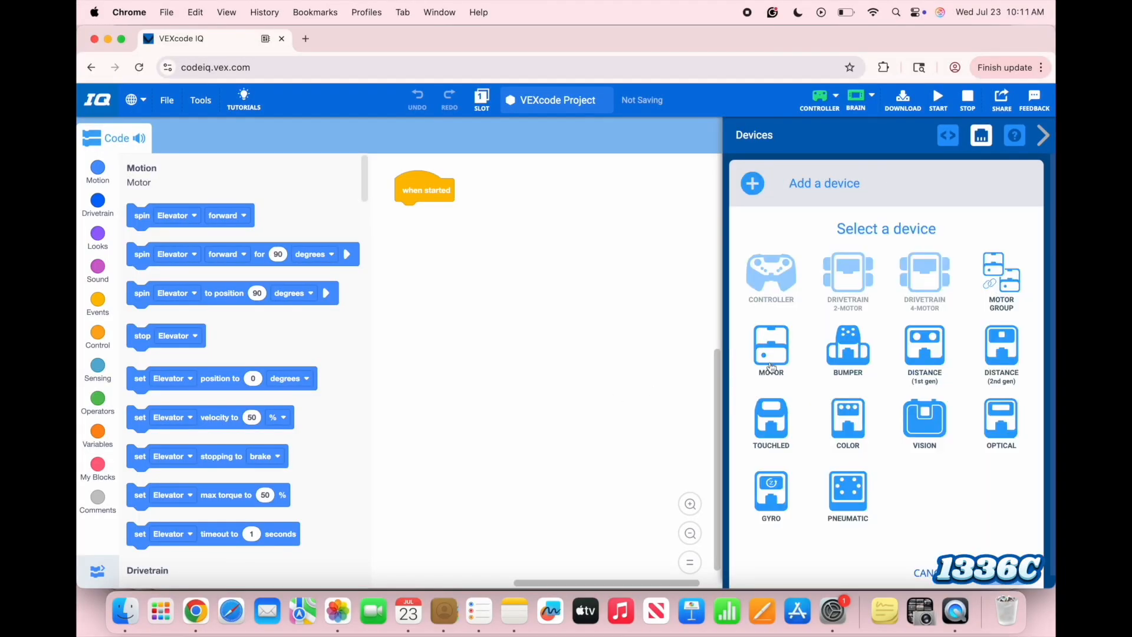
left_click(771, 347)
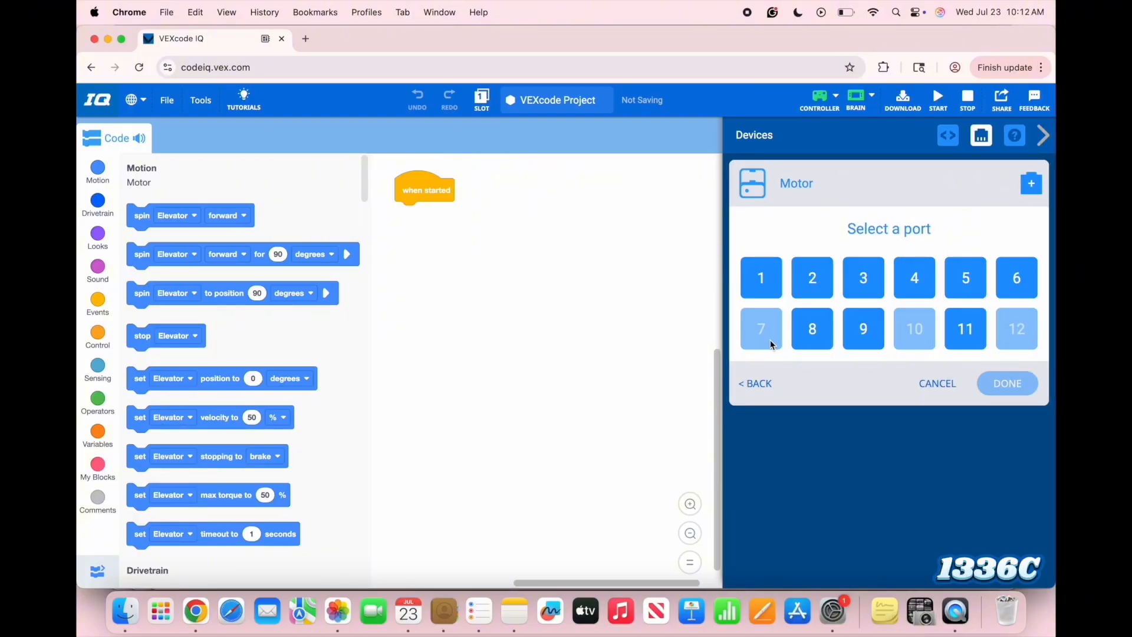
left_click(914, 278)
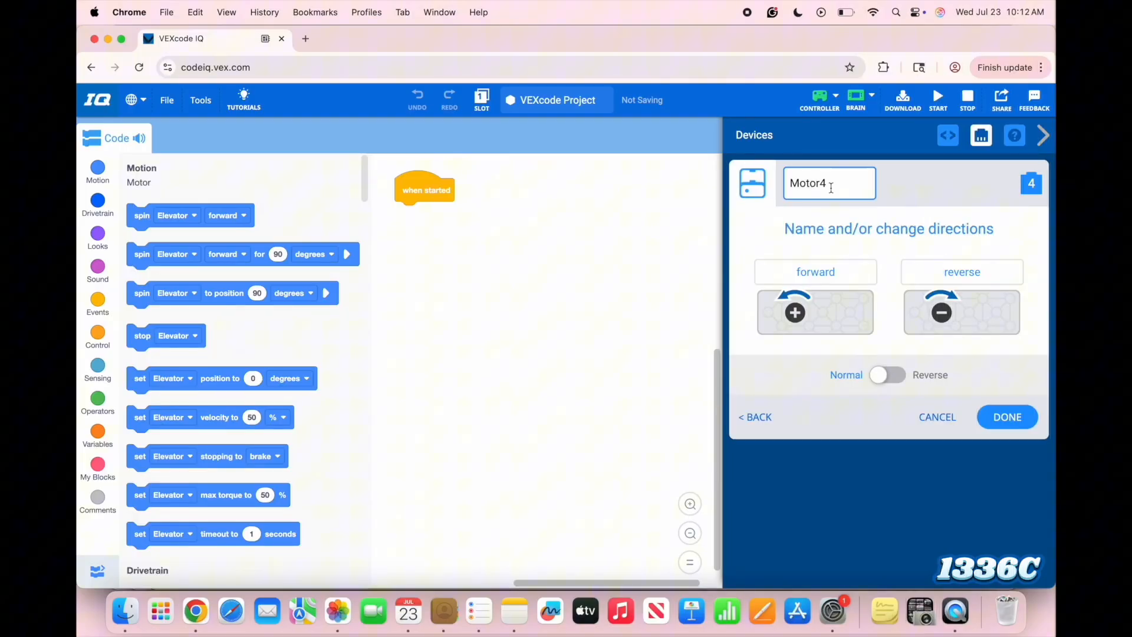
type("Claw")
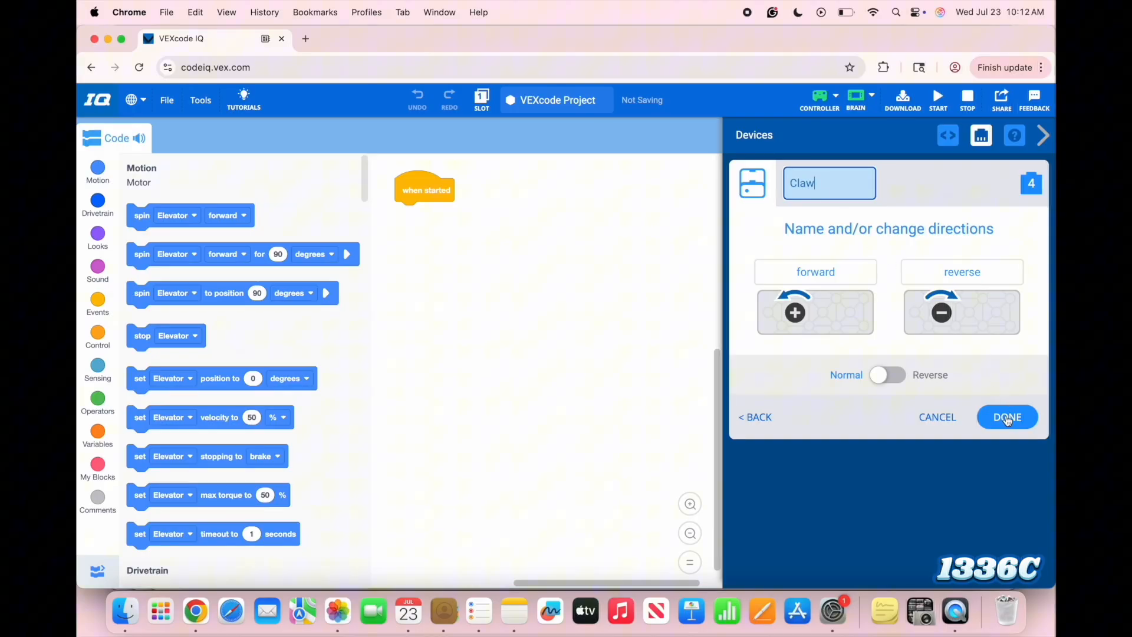
left_click(1008, 417)
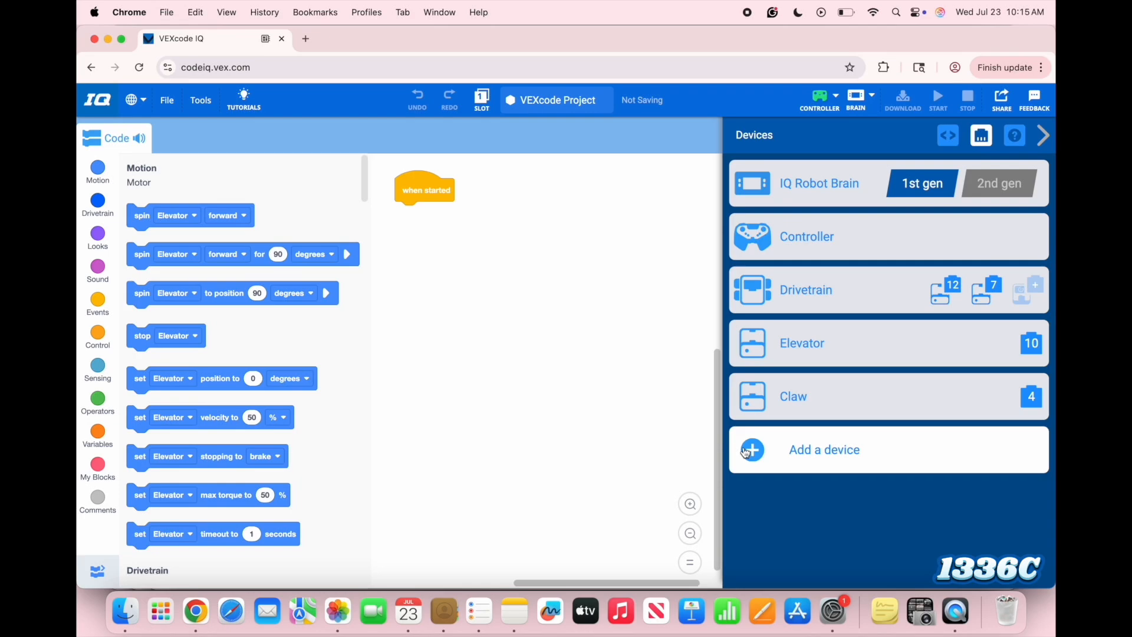
Step: Add a Touch LED named LED on port 3 and toggle the brain to 2nd gen
left_click(824, 449)
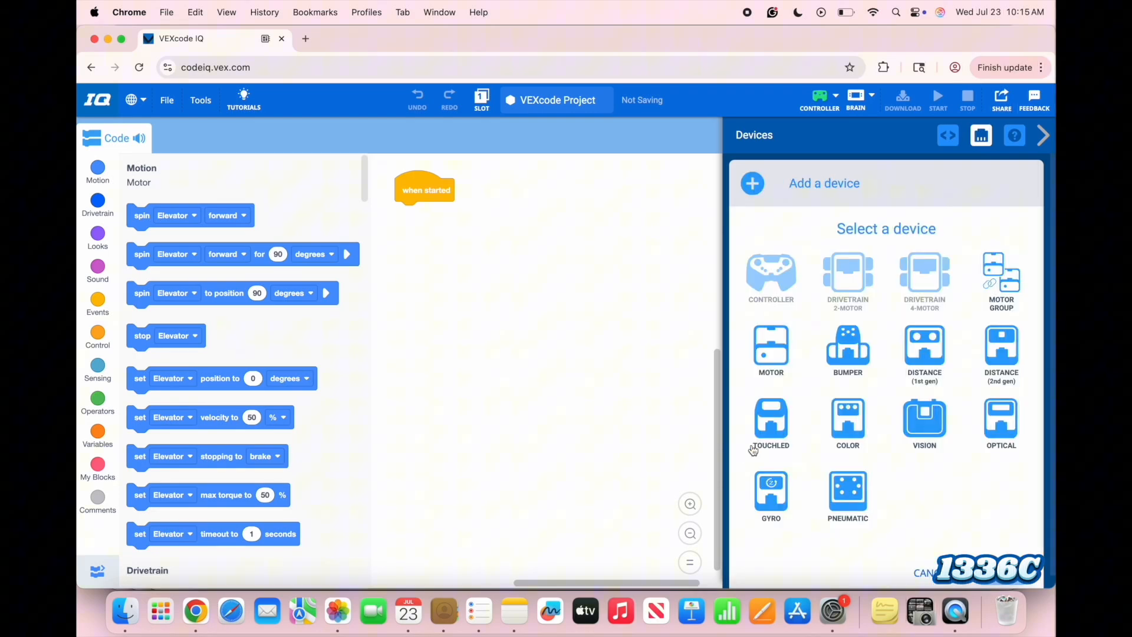
left_click(771, 419)
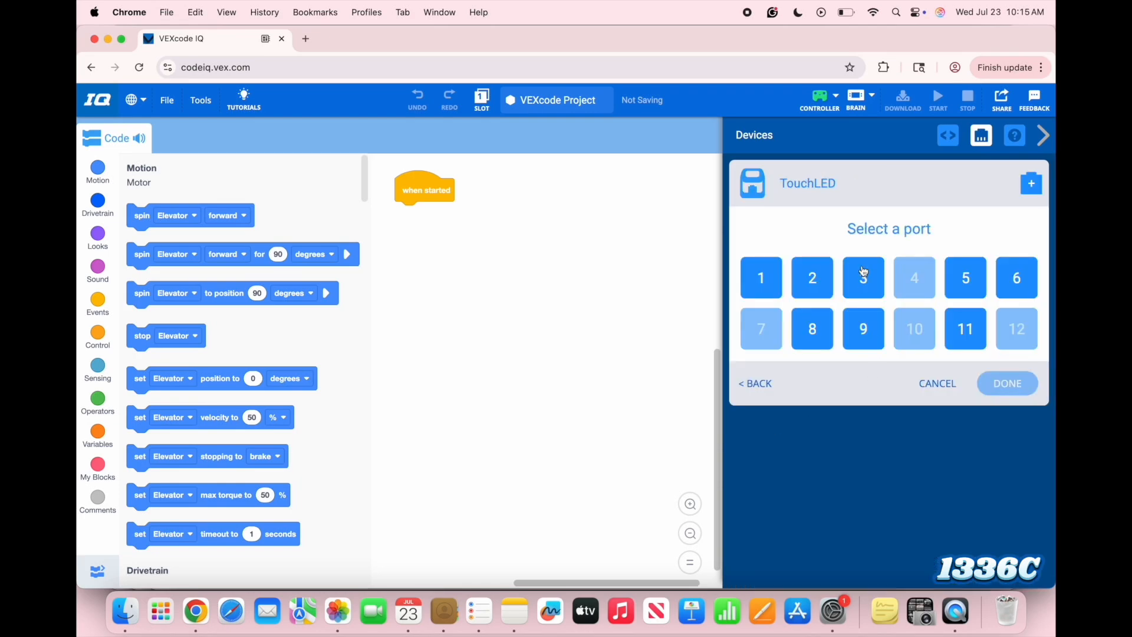
left_click(864, 277)
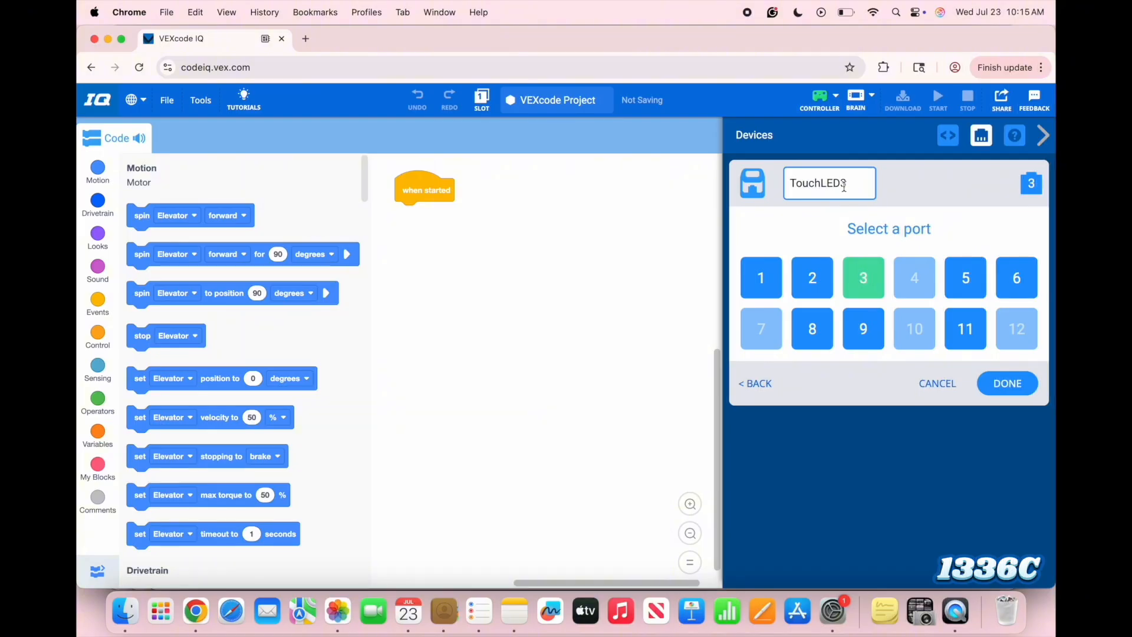
type("Led")
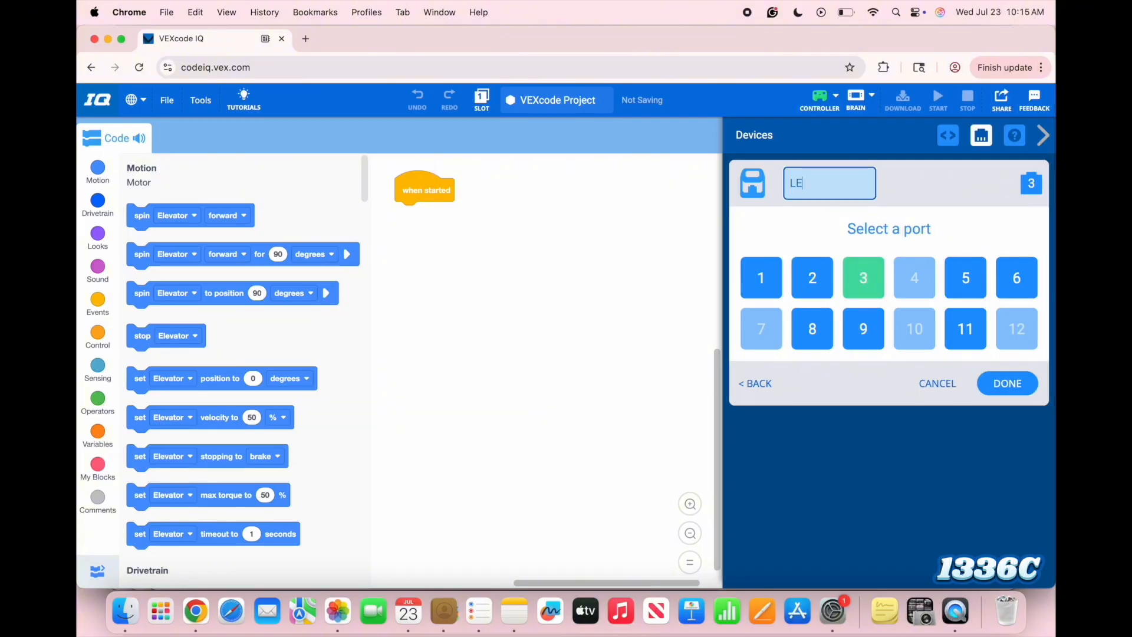
type("D")
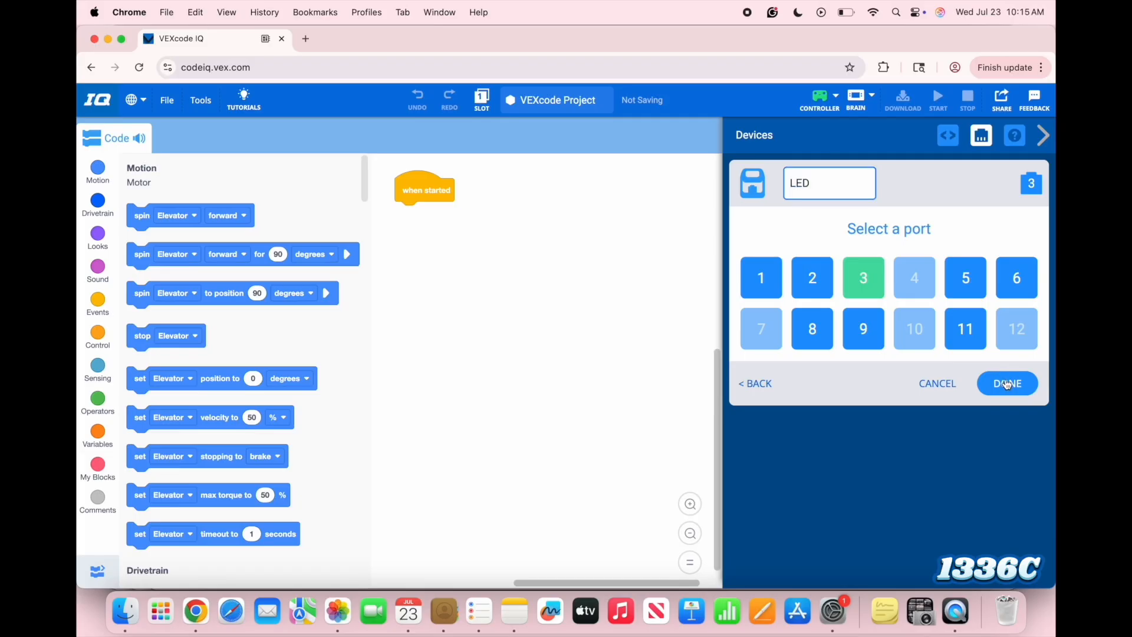
left_click(1007, 384)
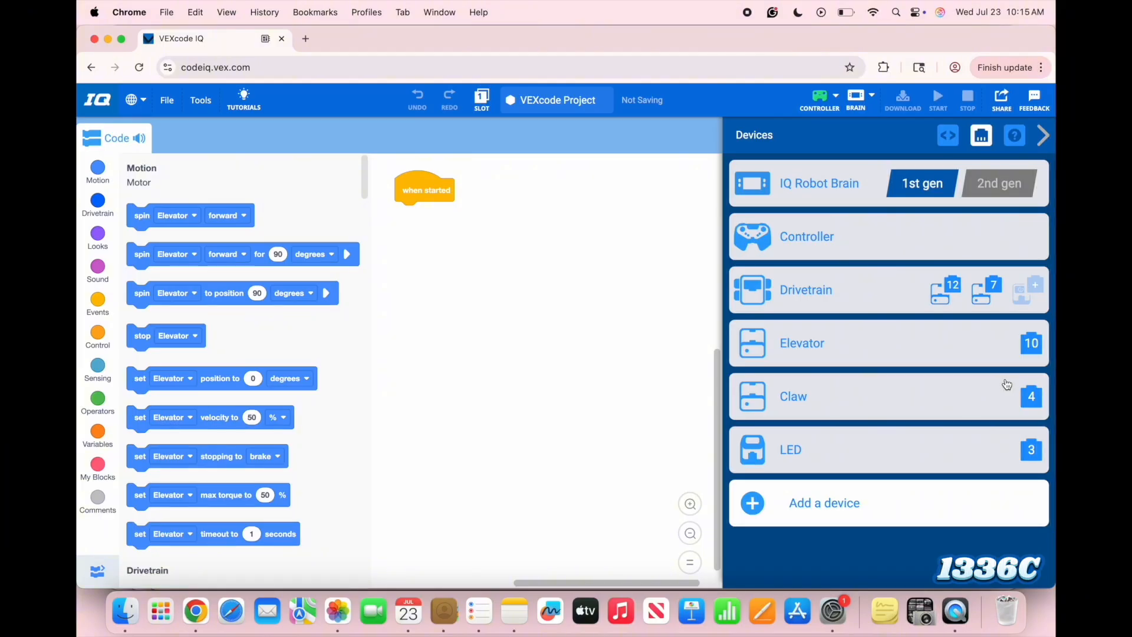
left_click(999, 183)
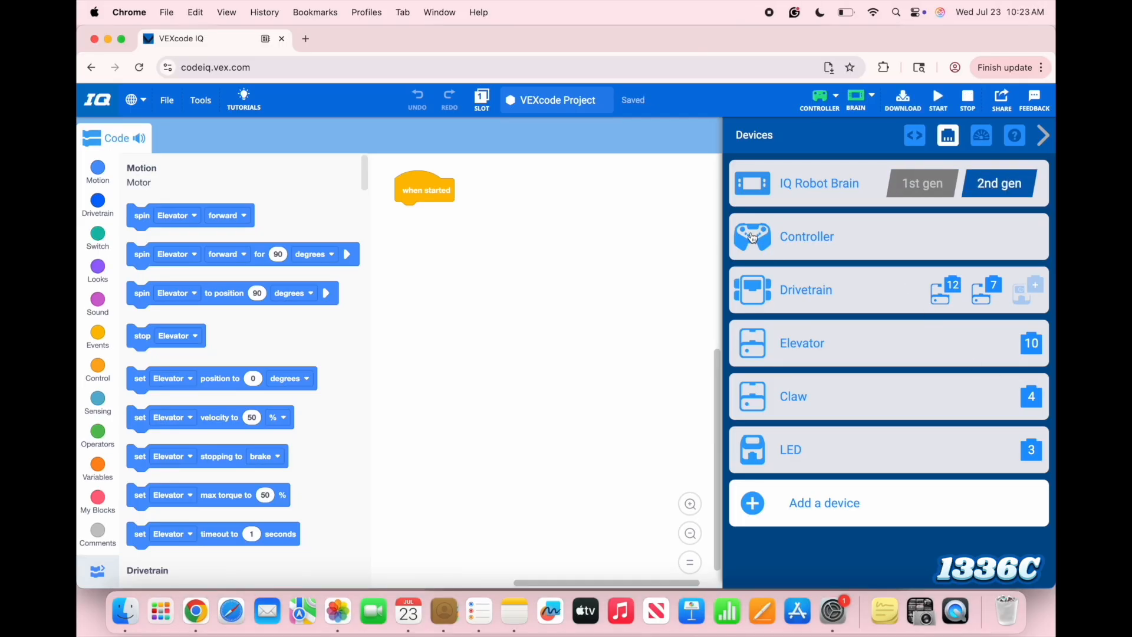
Step: Map left stick to drive, right stick to turn, L buttons to Elevator, R buttons to Claw
left_click(807, 237)
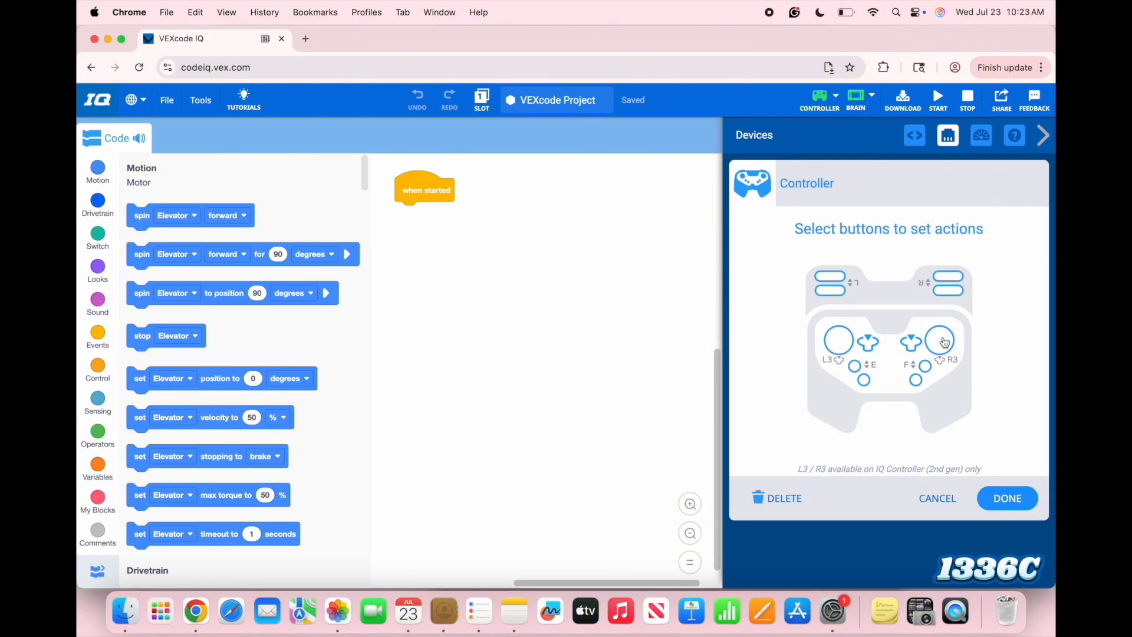
left_click(941, 342)
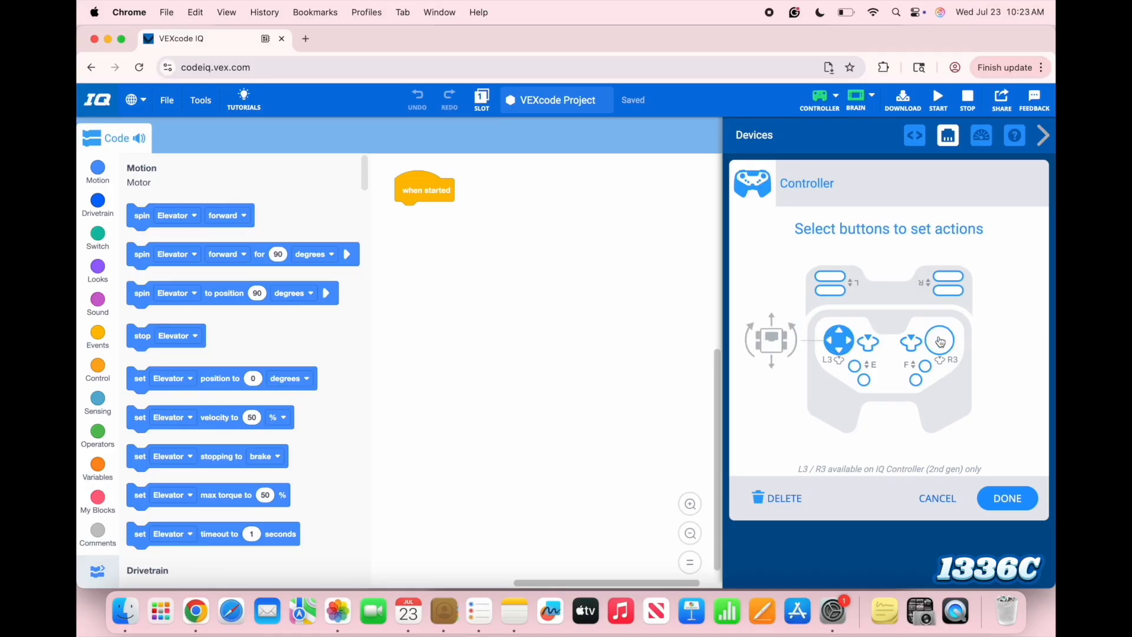
left_click(940, 341)
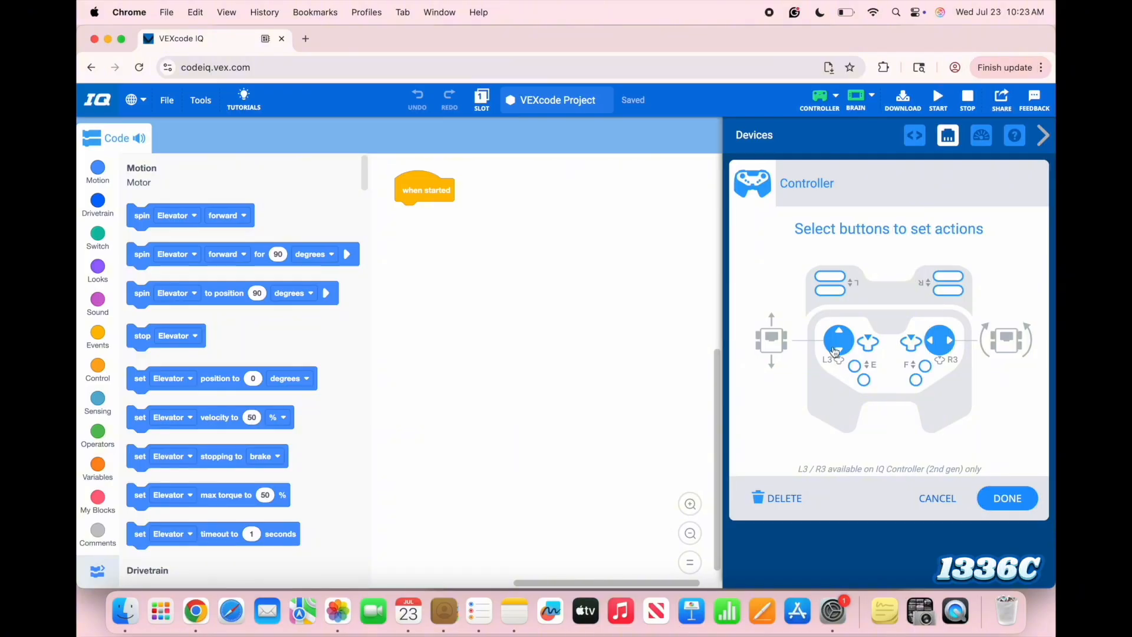
mouse_move(972, 356)
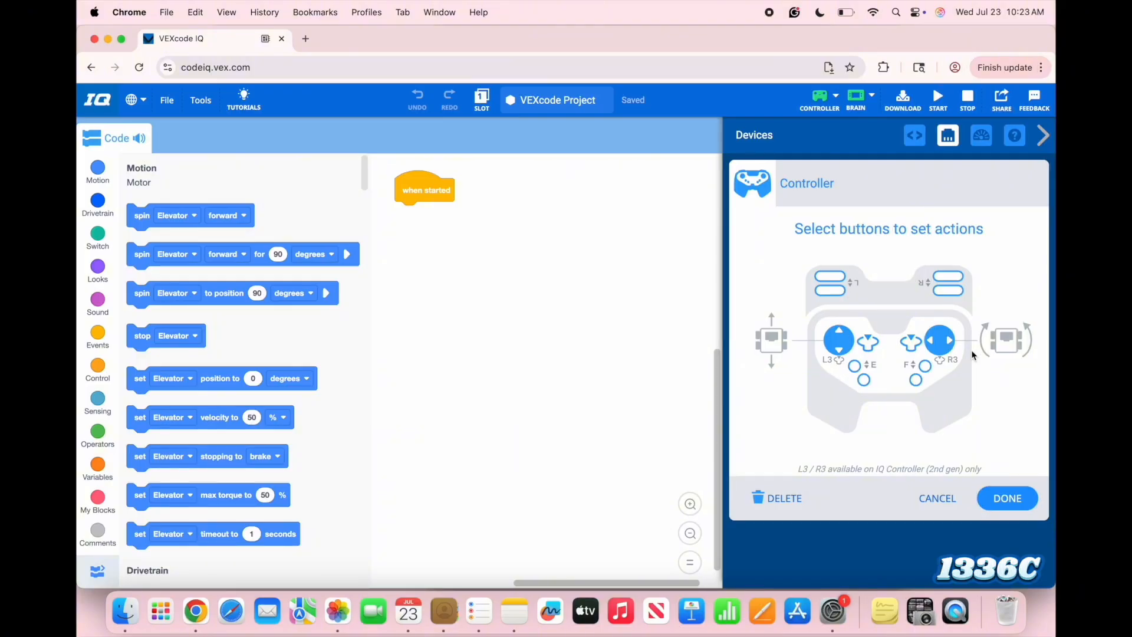
mouse_move(973, 345)
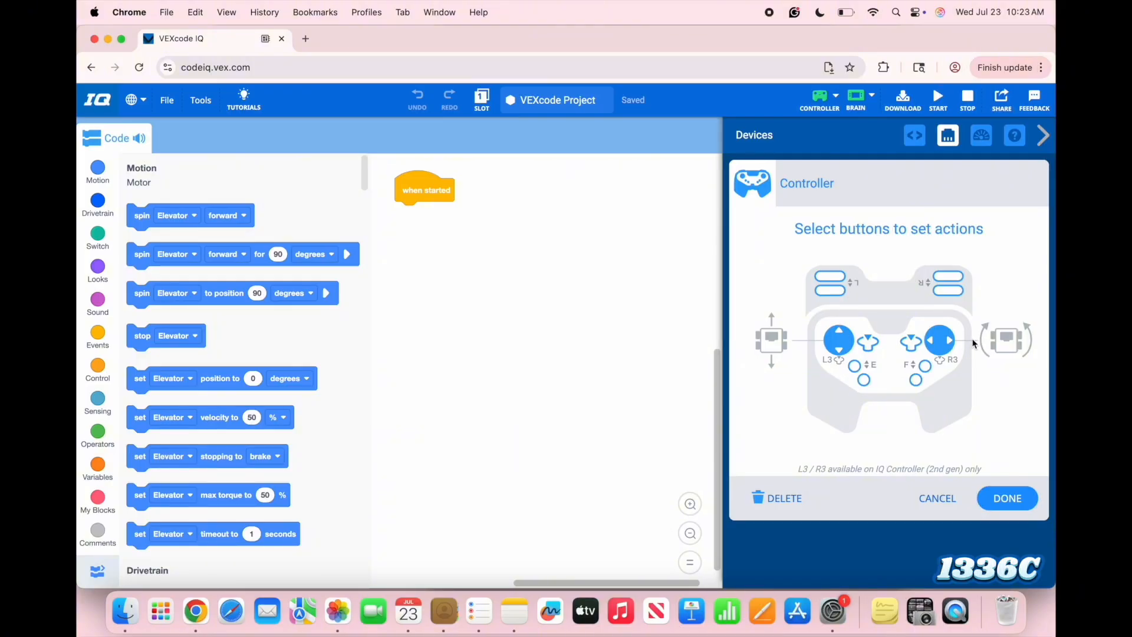
mouse_move(866, 235)
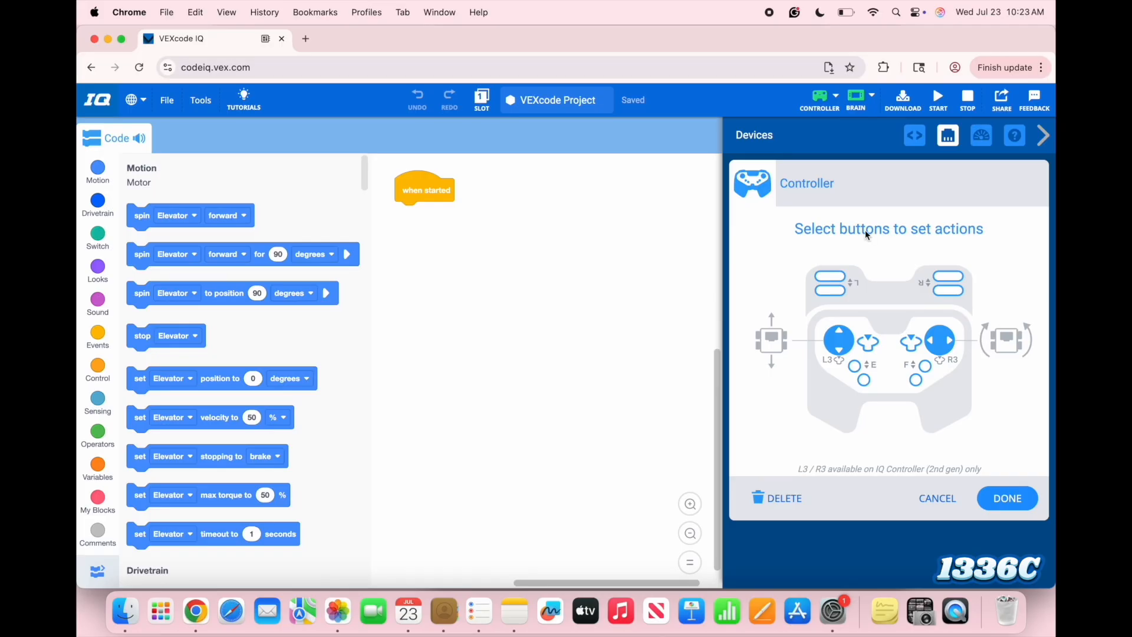
mouse_move(869, 239)
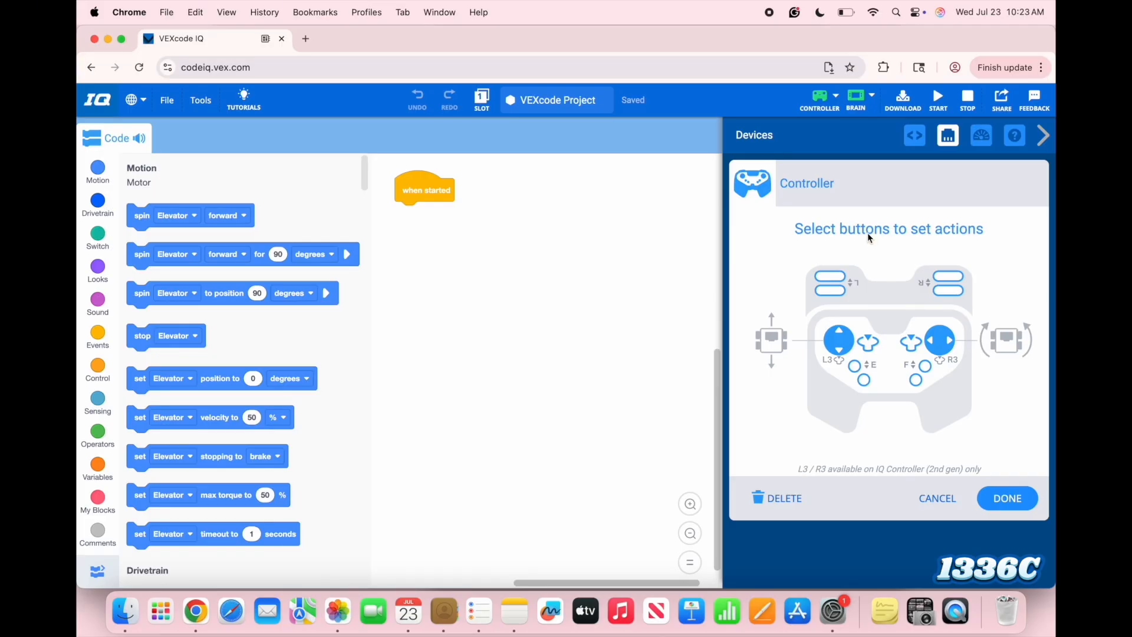
mouse_move(830, 279)
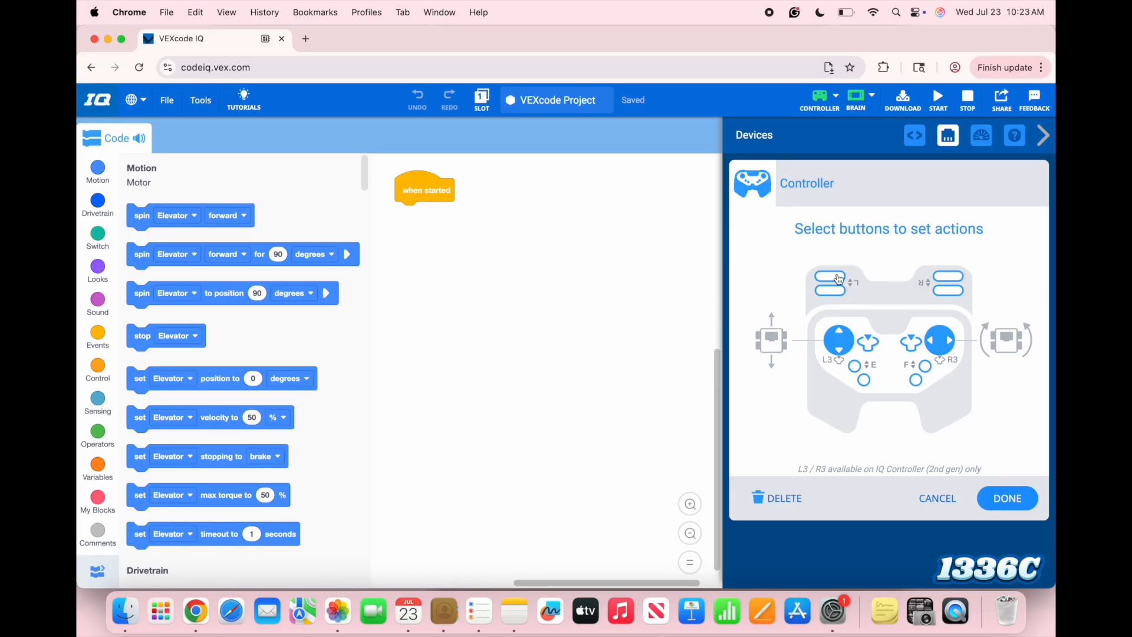
left_click(829, 280)
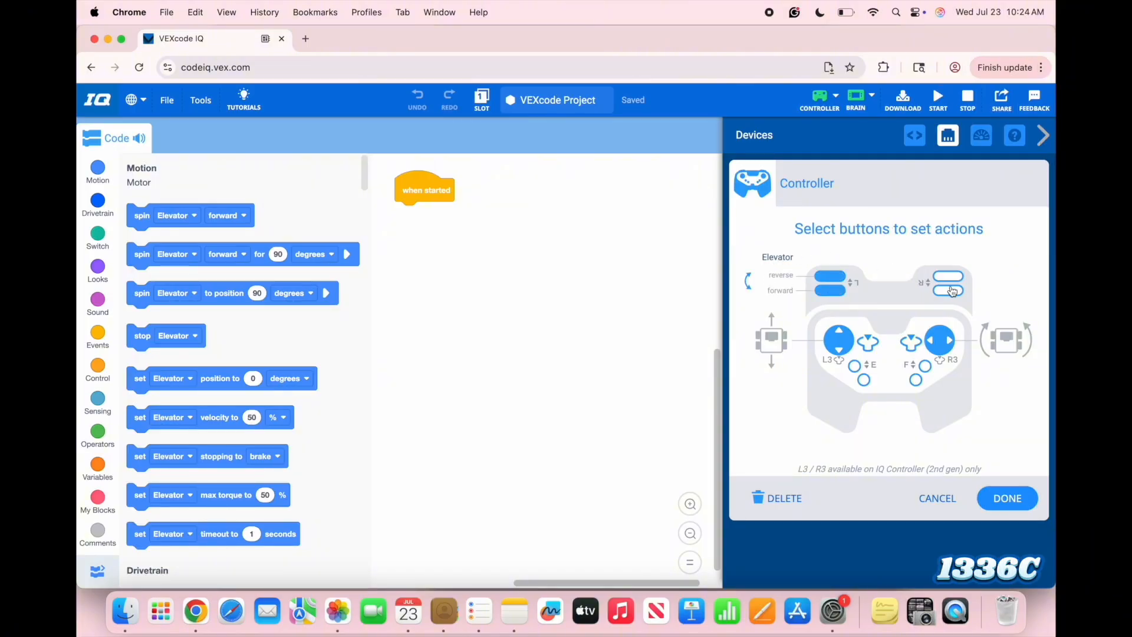
left_click(948, 279)
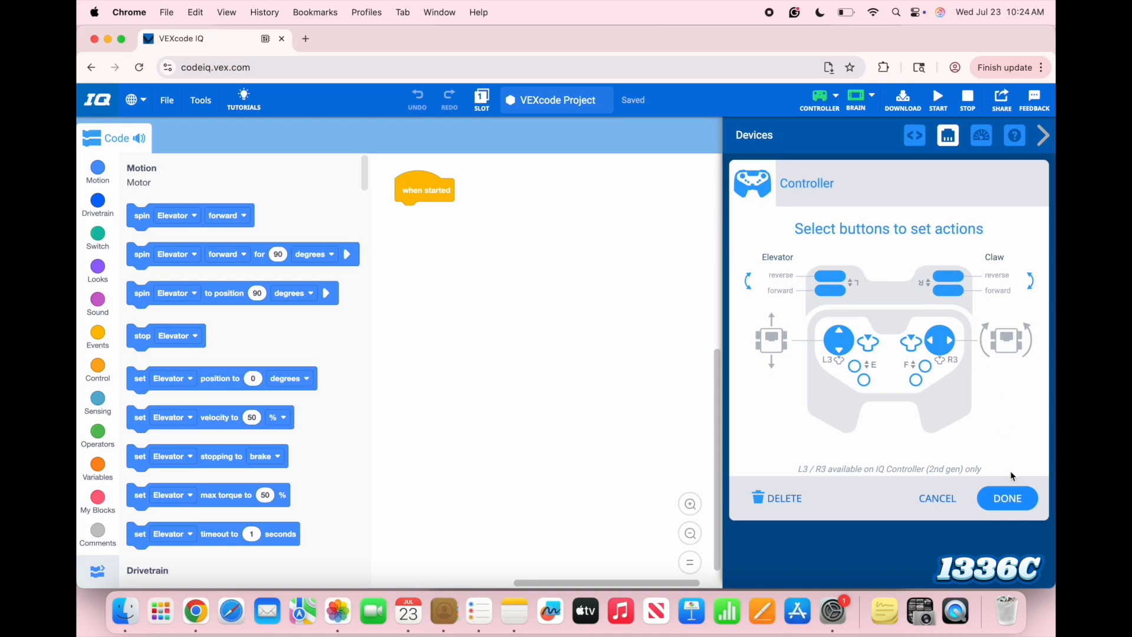
left_click(1007, 499)
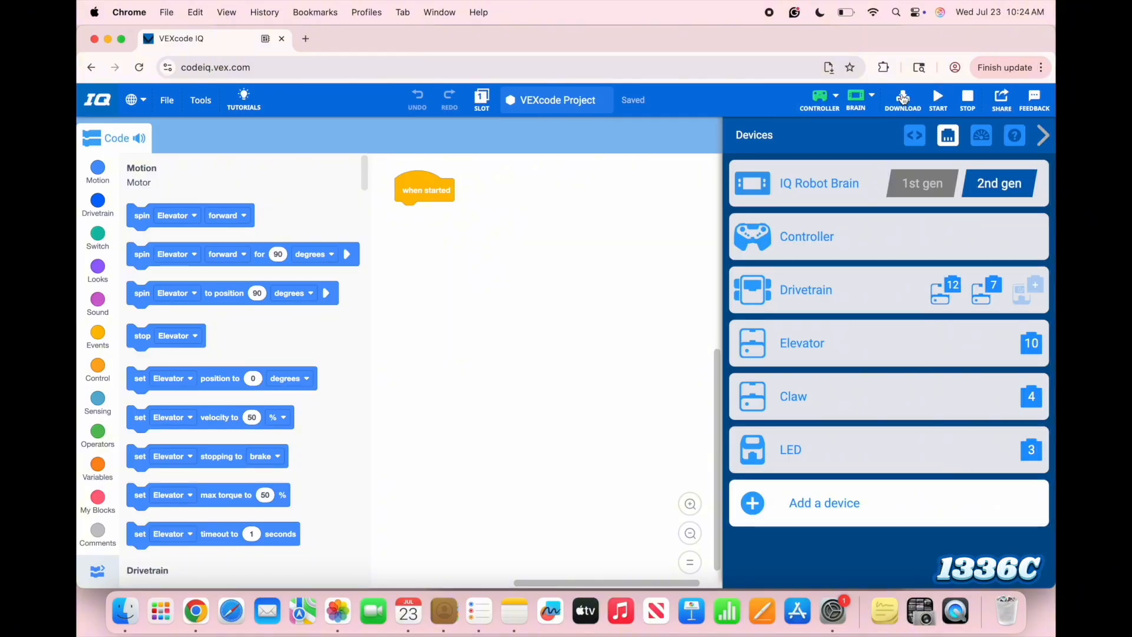
left_click(903, 98)
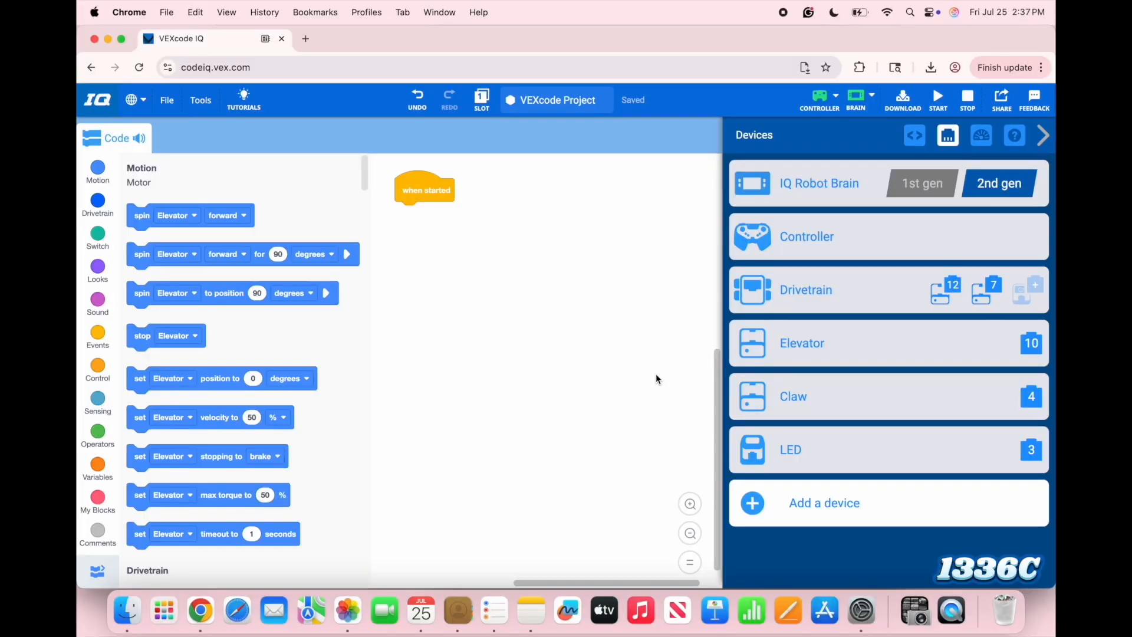
Step: Enter 2 in the drivetrain's Gear Ratio input and apply it
left_click(805, 289)
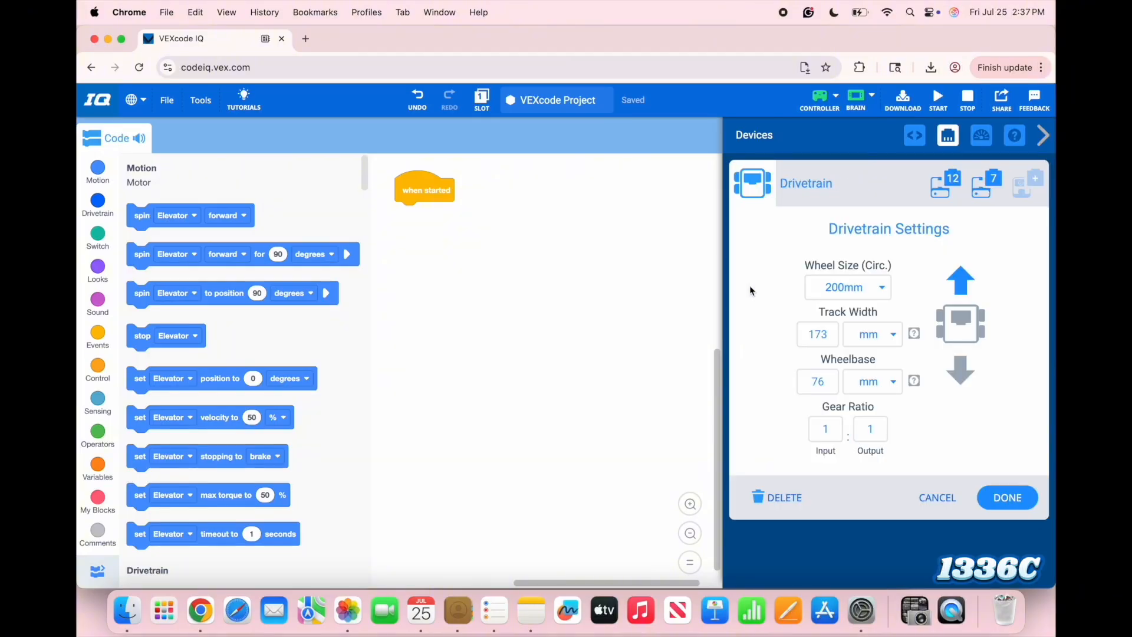
mouse_move(959, 373)
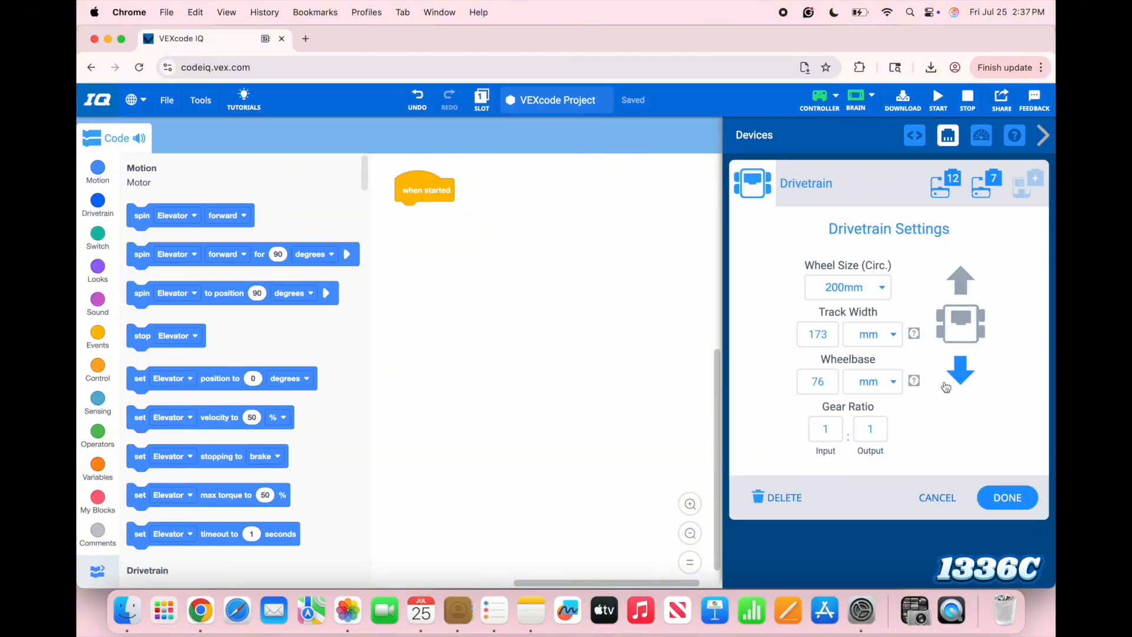
mouse_move(807, 444)
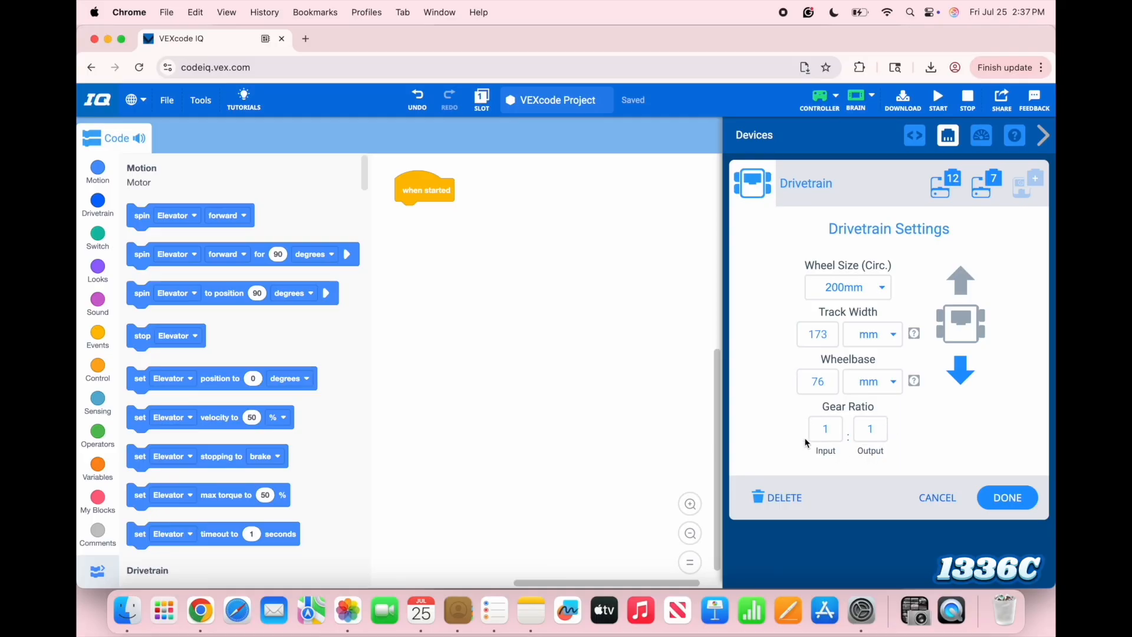
mouse_move(845, 461)
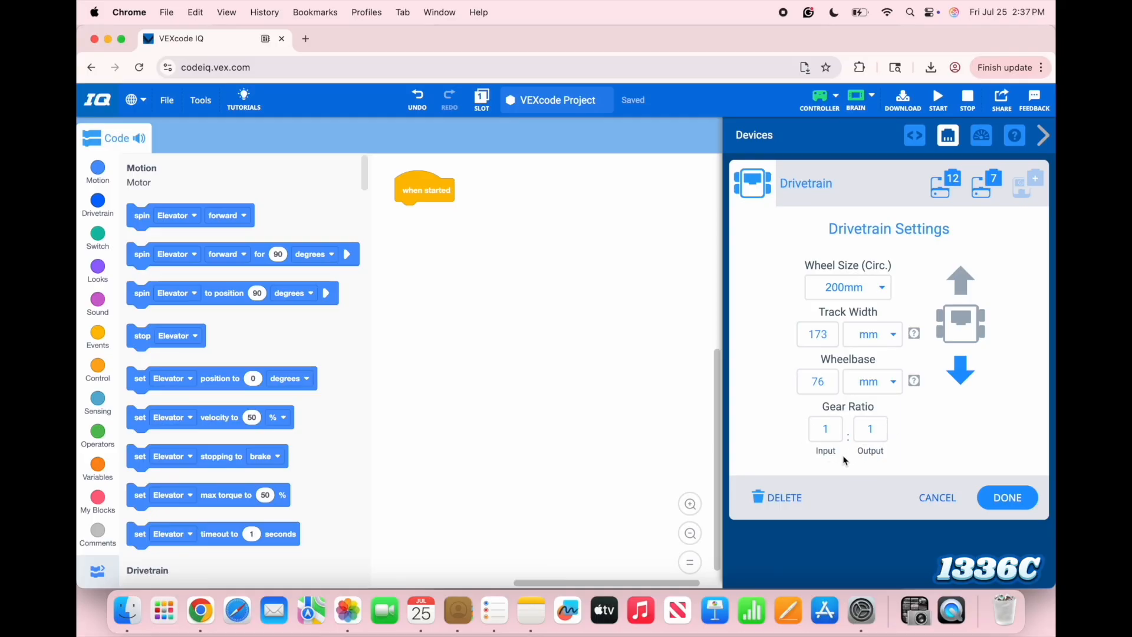
left_click(826, 428)
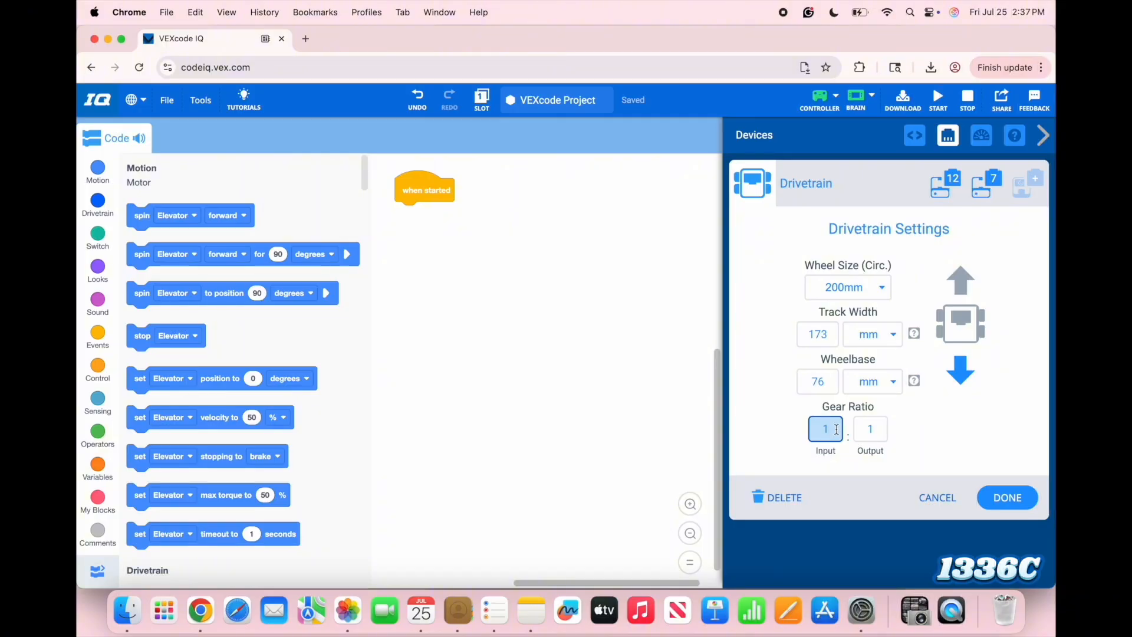
type("2")
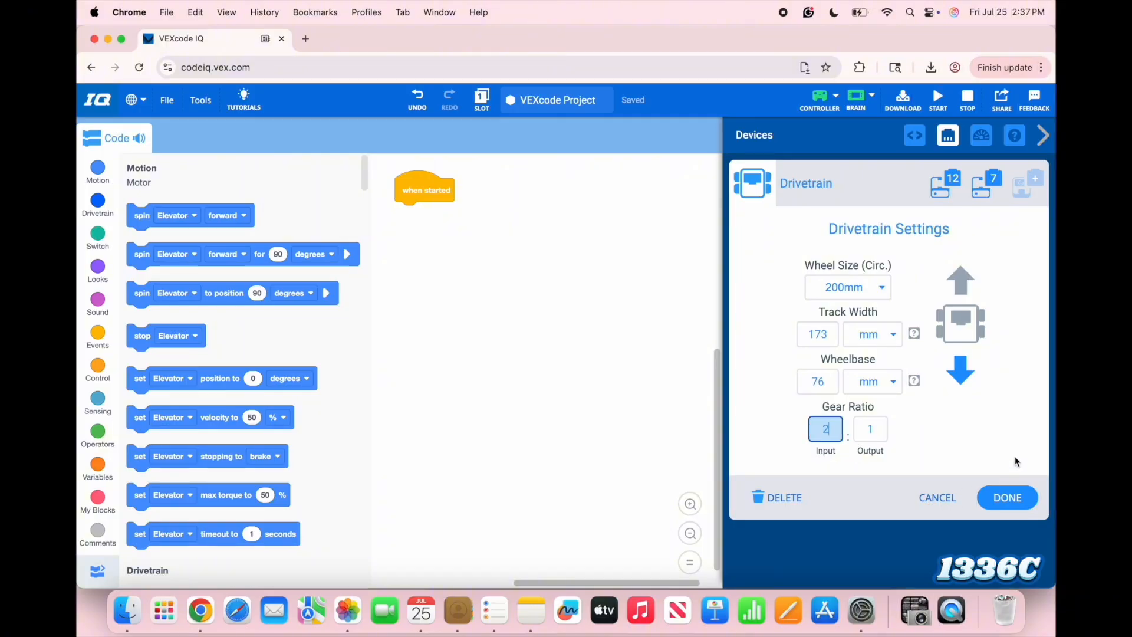
left_click(1007, 497)
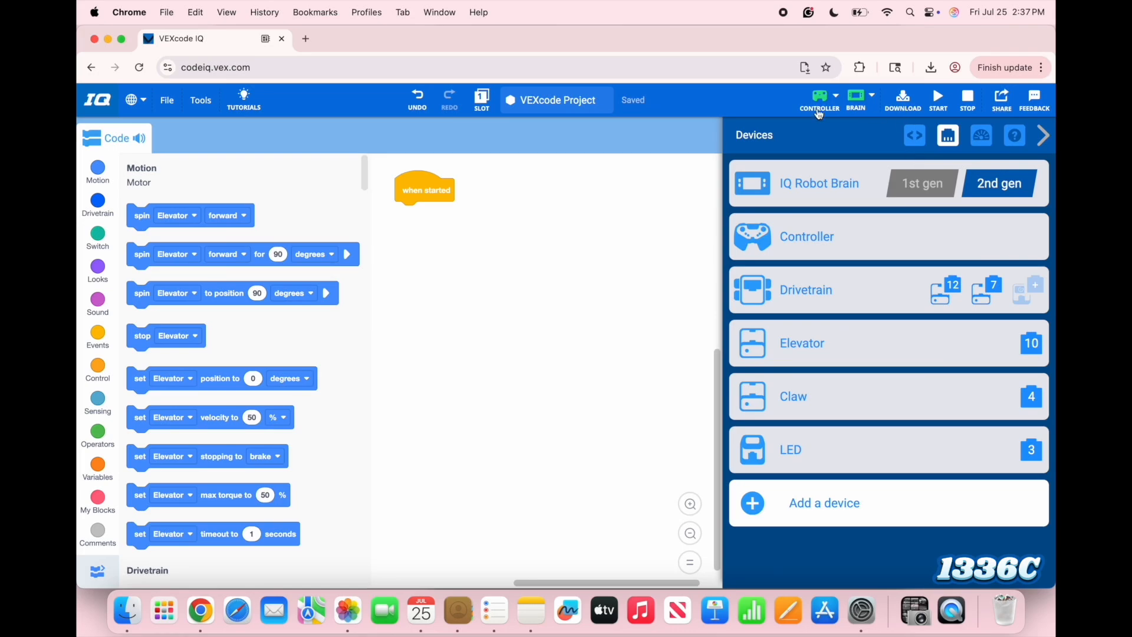
Step: Save Hero Bot.iqblocks to Documents, overwriting the old file, then download to the brain
left_click(556, 100)
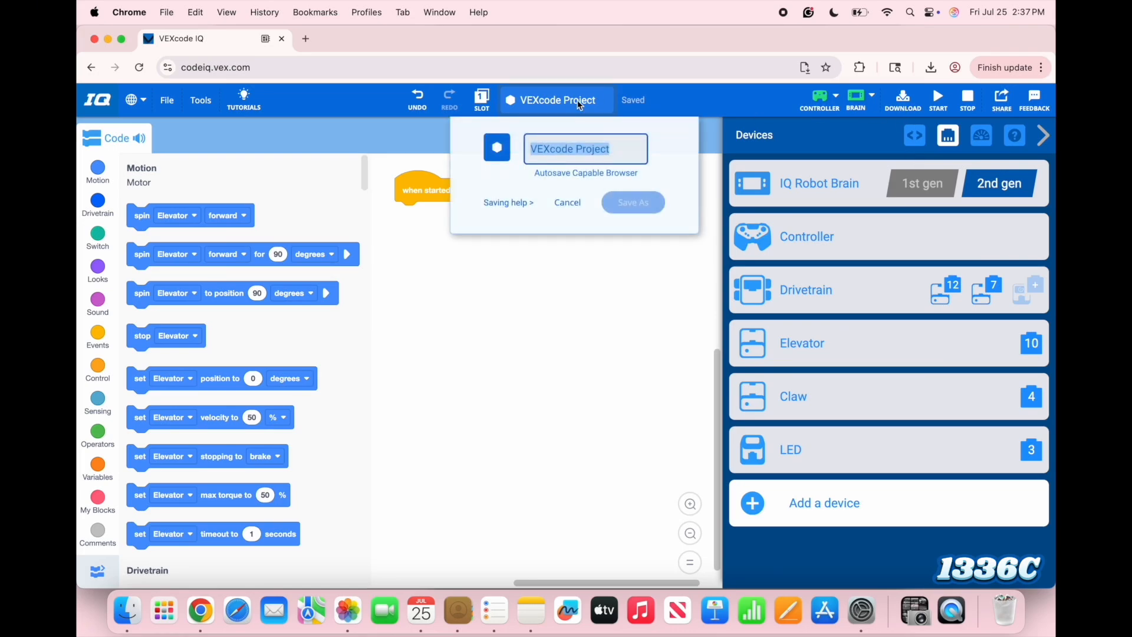
type("Hero")
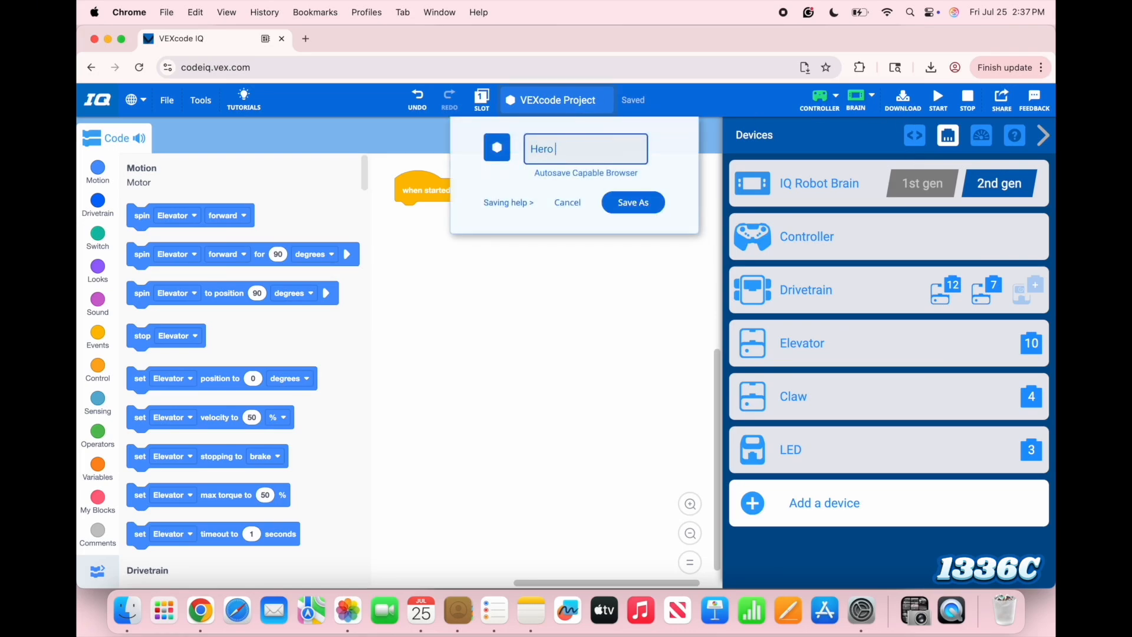
type("Bot")
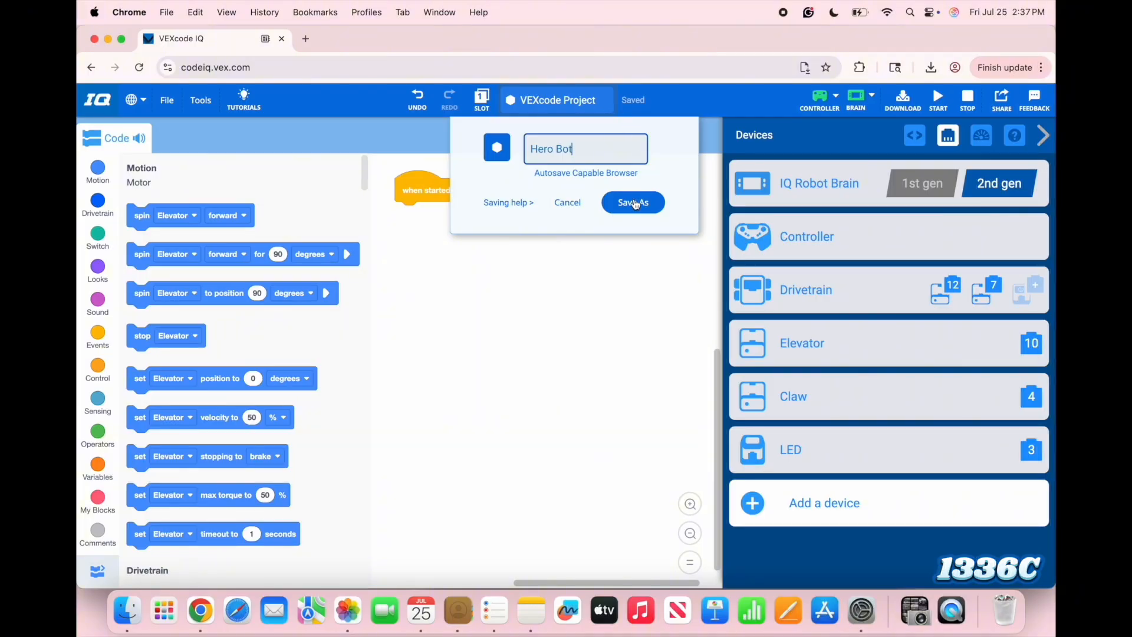
left_click(632, 202)
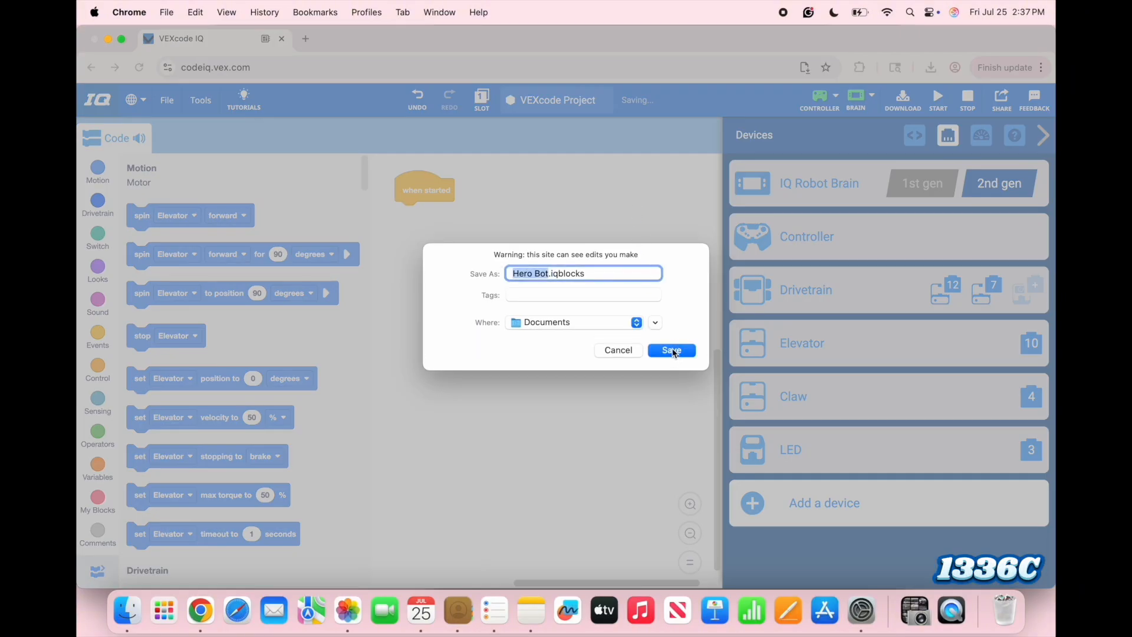
left_click(671, 350)
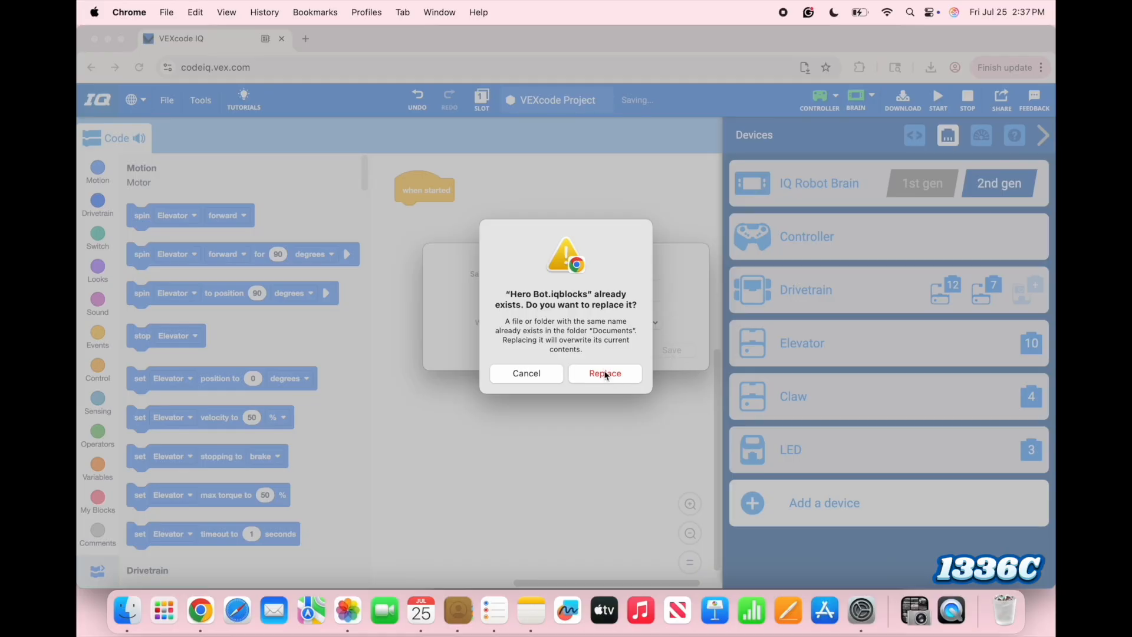
left_click(605, 374)
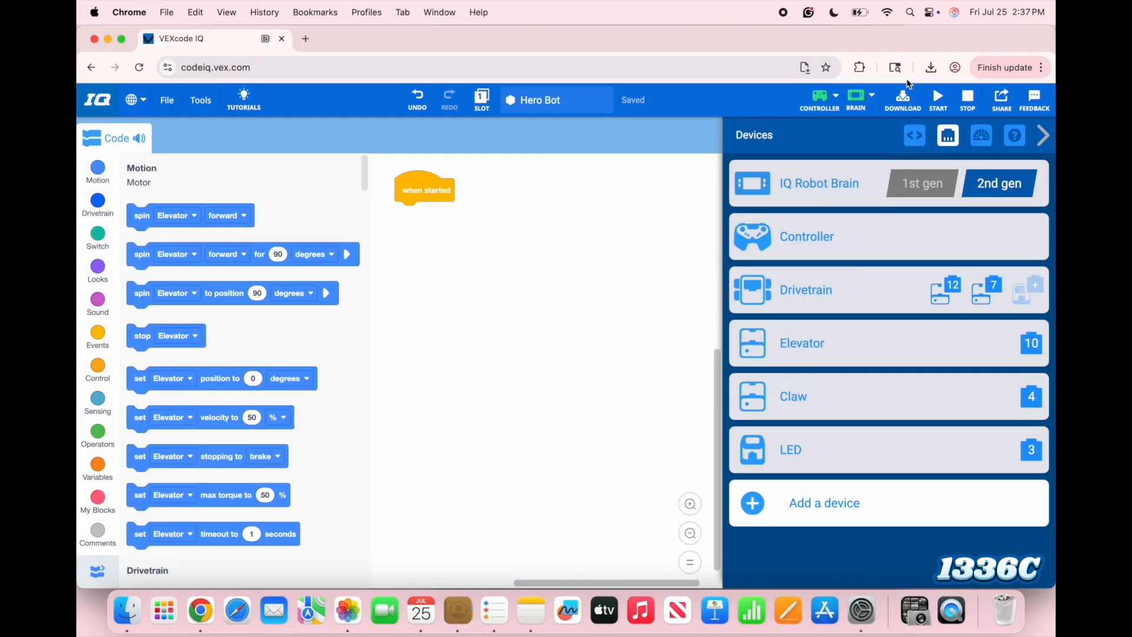
left_click(902, 95)
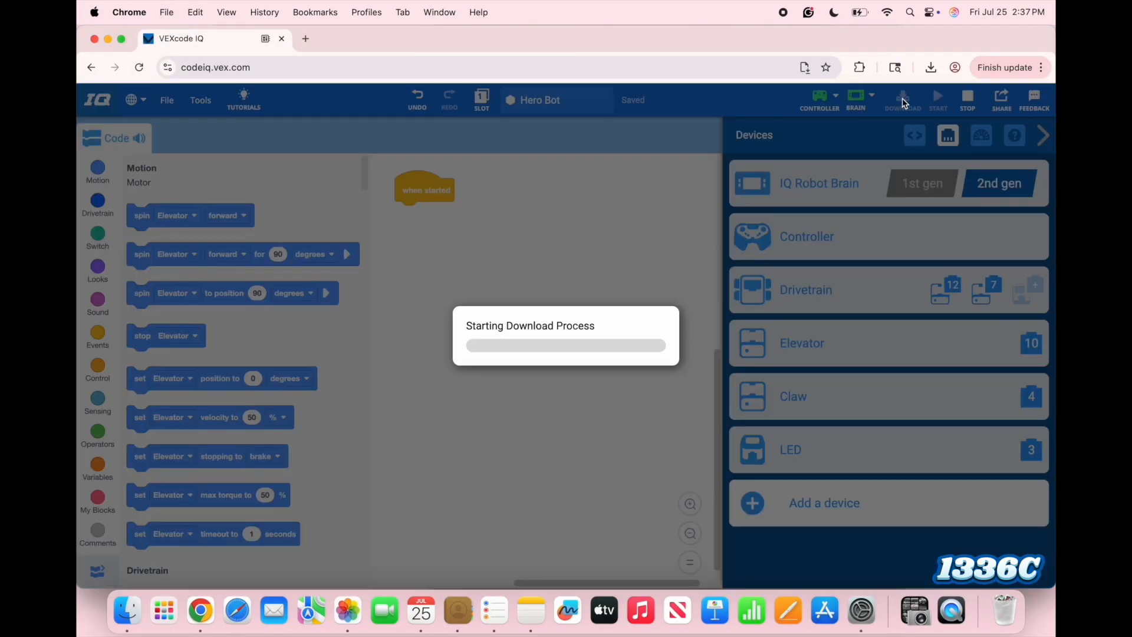